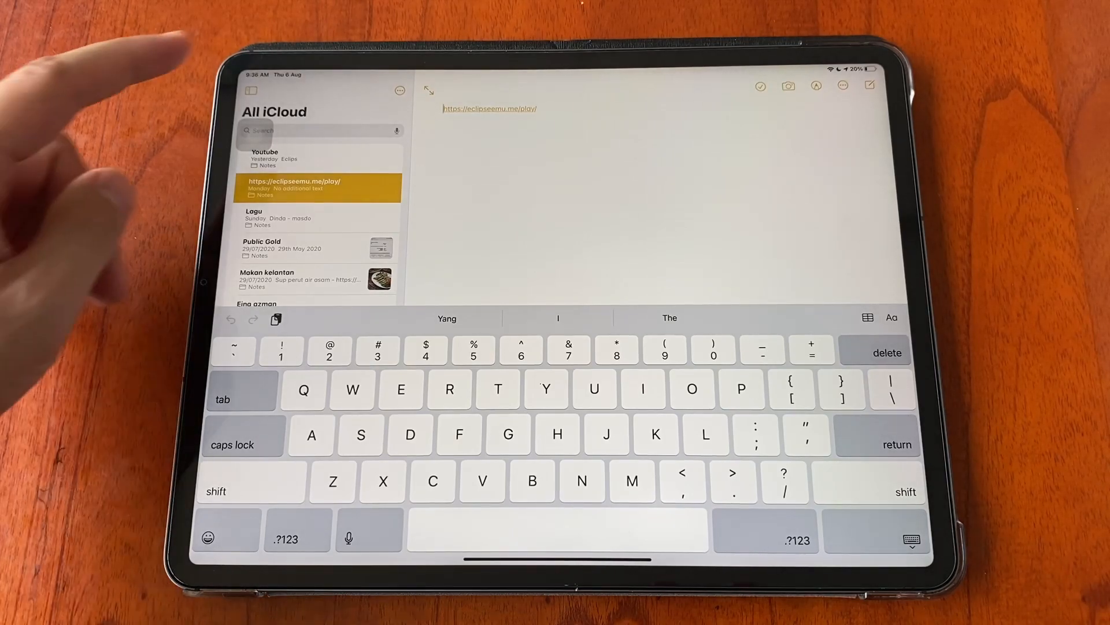
# - Add the eclipseemu.me/play site to the Home Screen via Safari's Share sheet
pyautogui.click(488, 109)
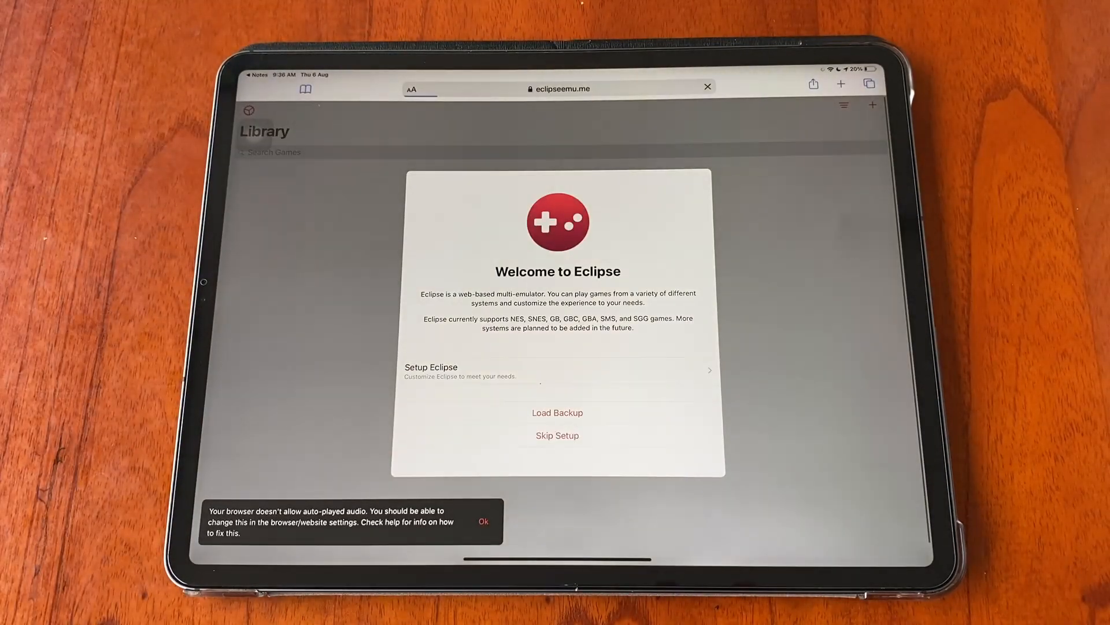
pyautogui.click(706, 87)
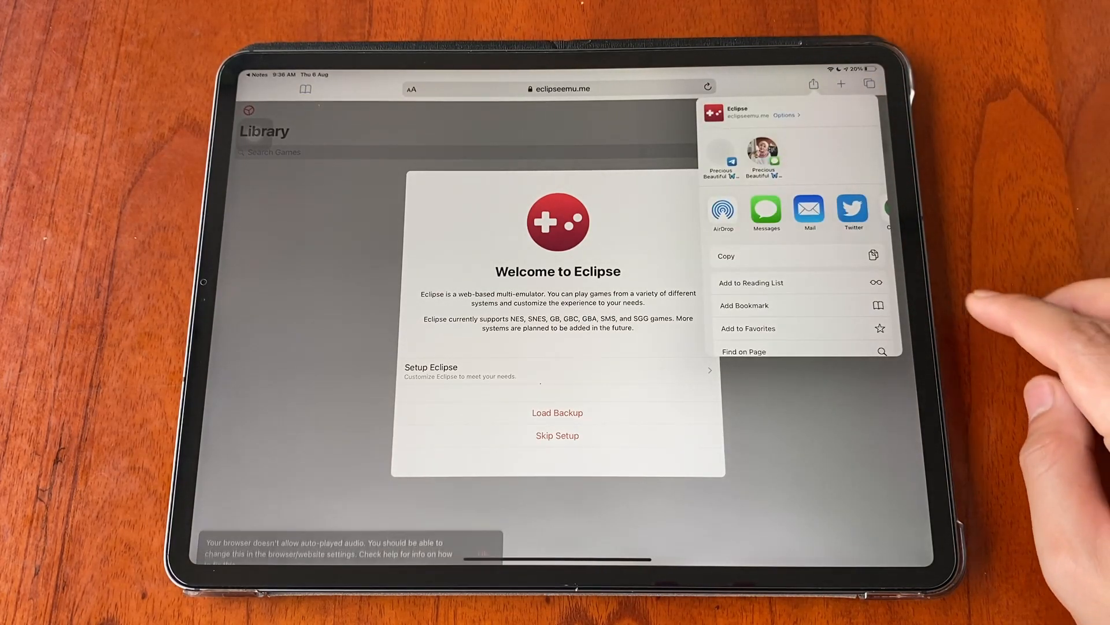
pyautogui.scroll(-3)
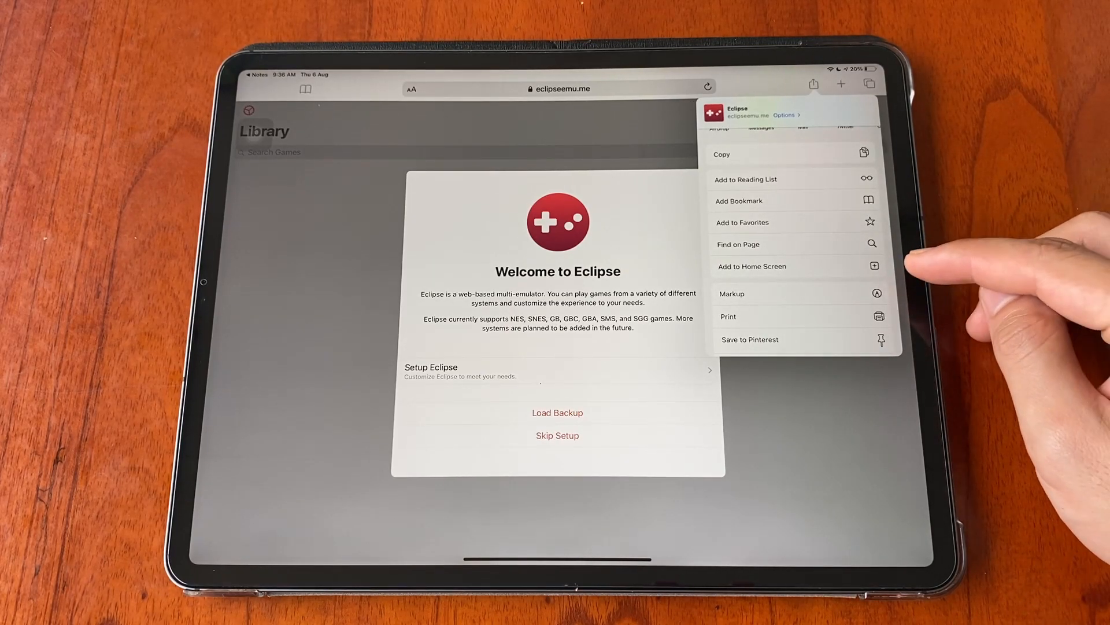
pyautogui.click(753, 266)
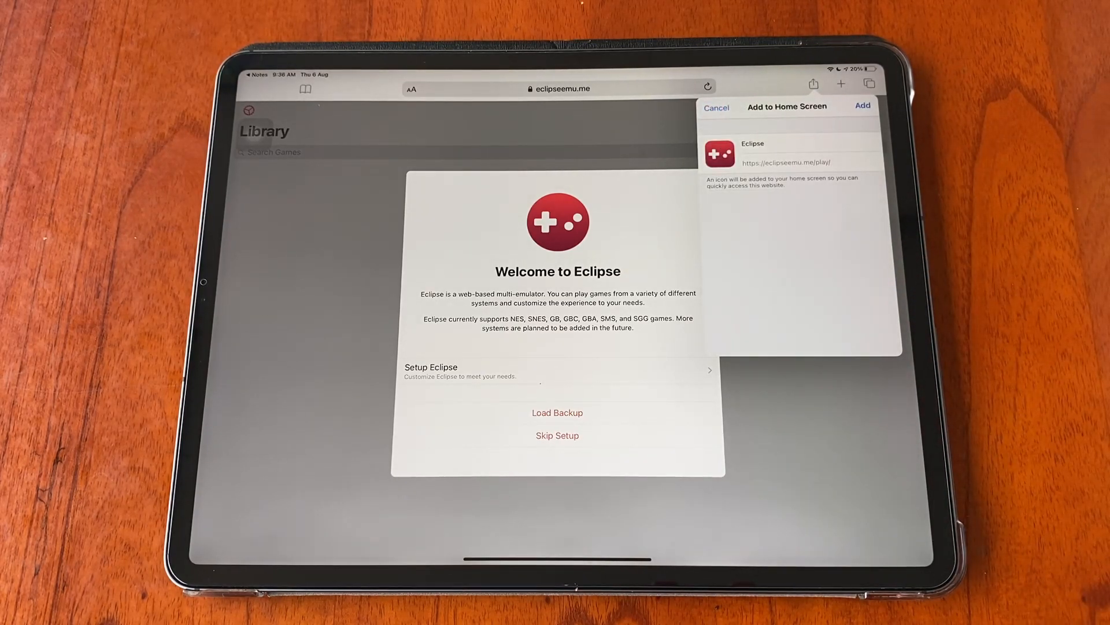
pyautogui.click(863, 105)
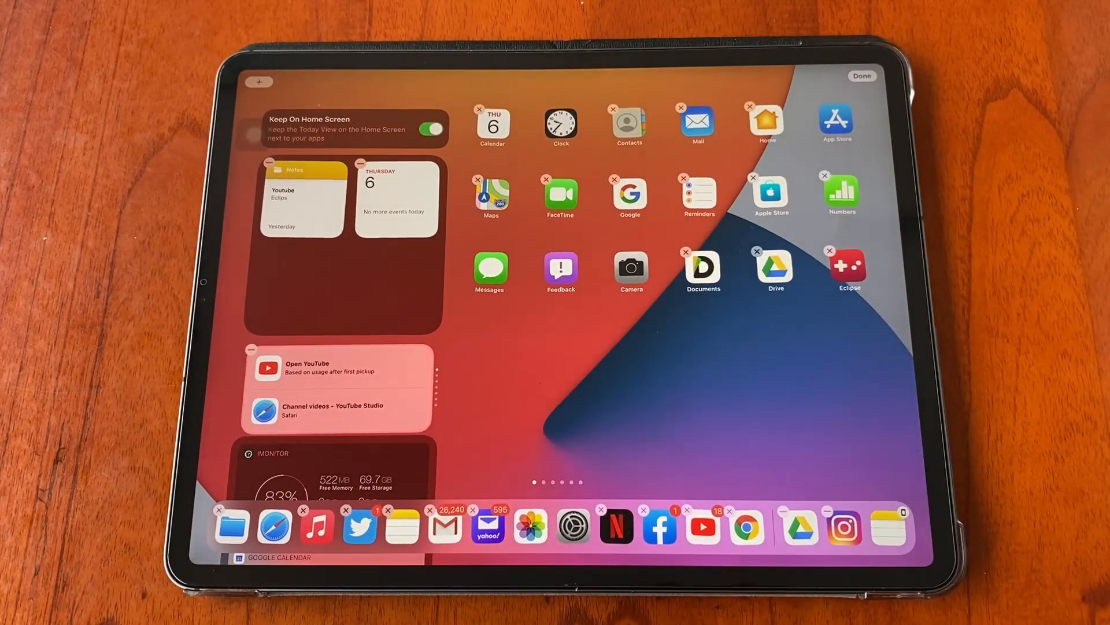
# - Finish Home Screen editing and launch Eclipse from its new icon
pyautogui.click(860, 76)
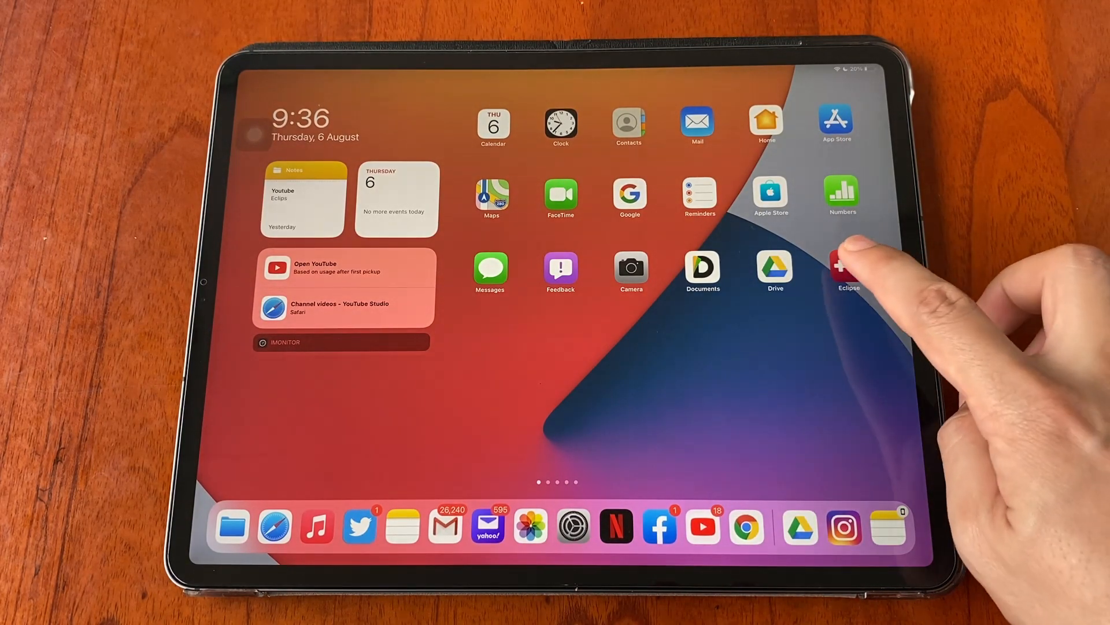
pyautogui.click(848, 267)
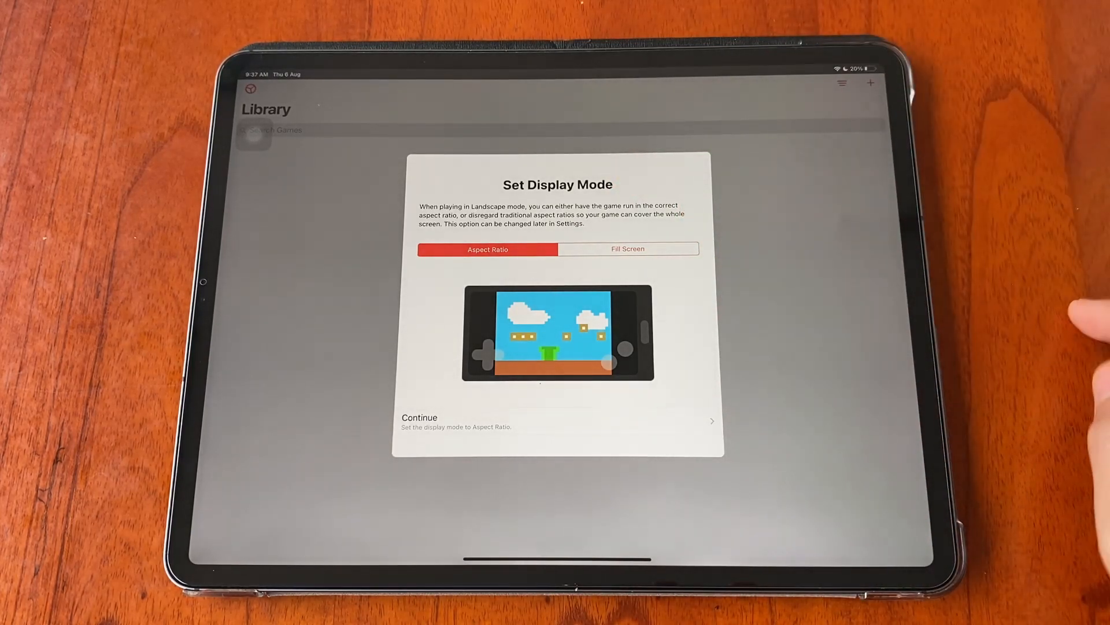
pyautogui.moveTo(1048, 284)
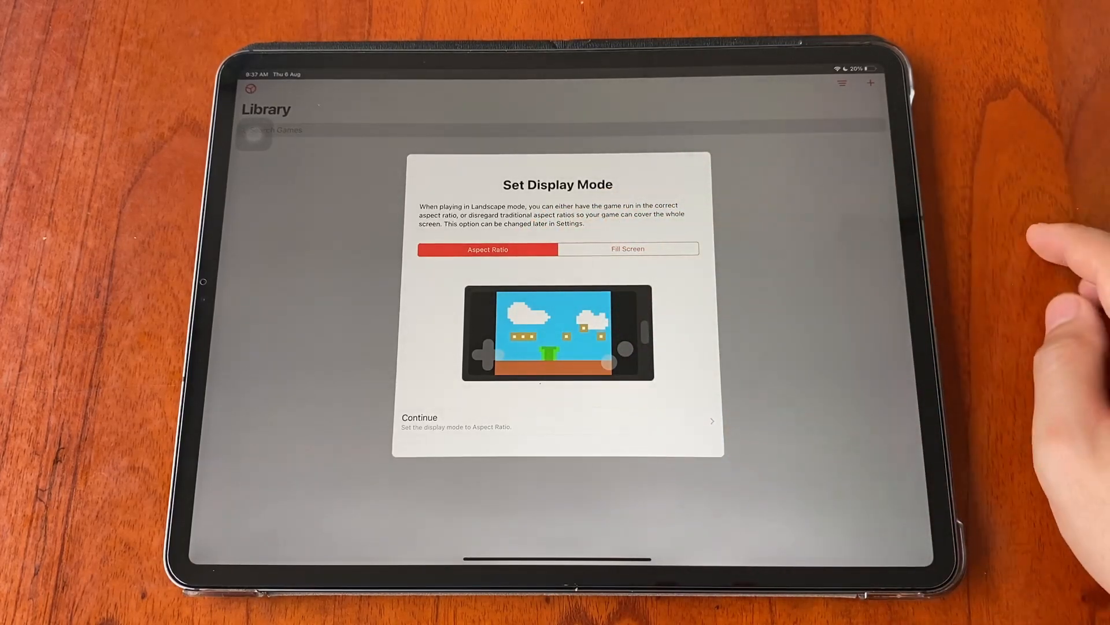
# - Accept aspect-ratio display mode, the default skins, and the terms to finish setup
pyautogui.click(627, 249)
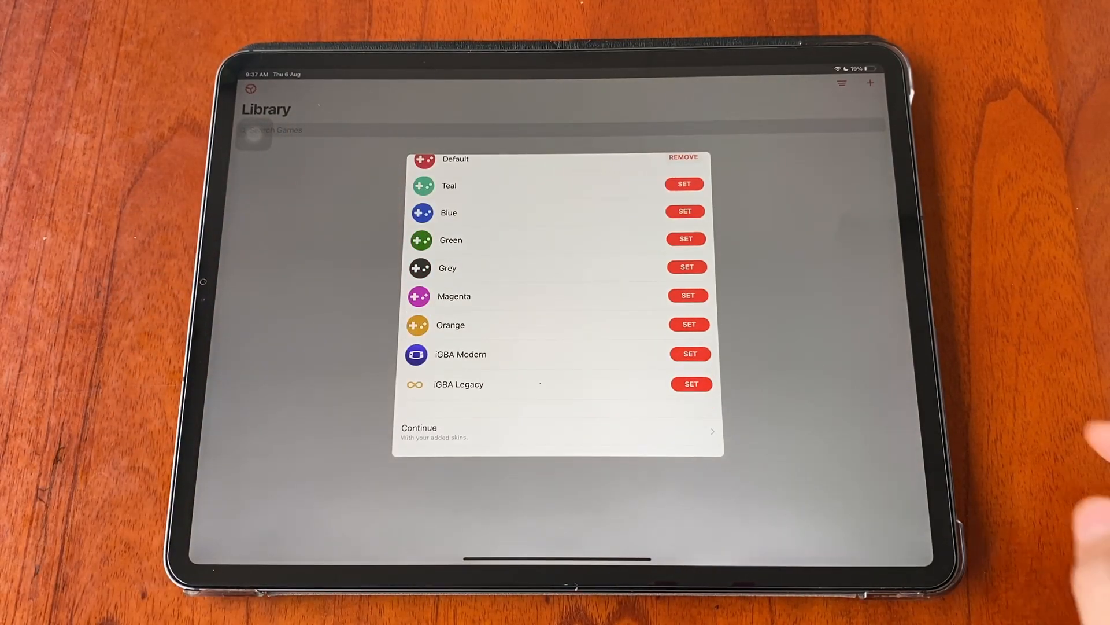
pyautogui.scroll(-3)
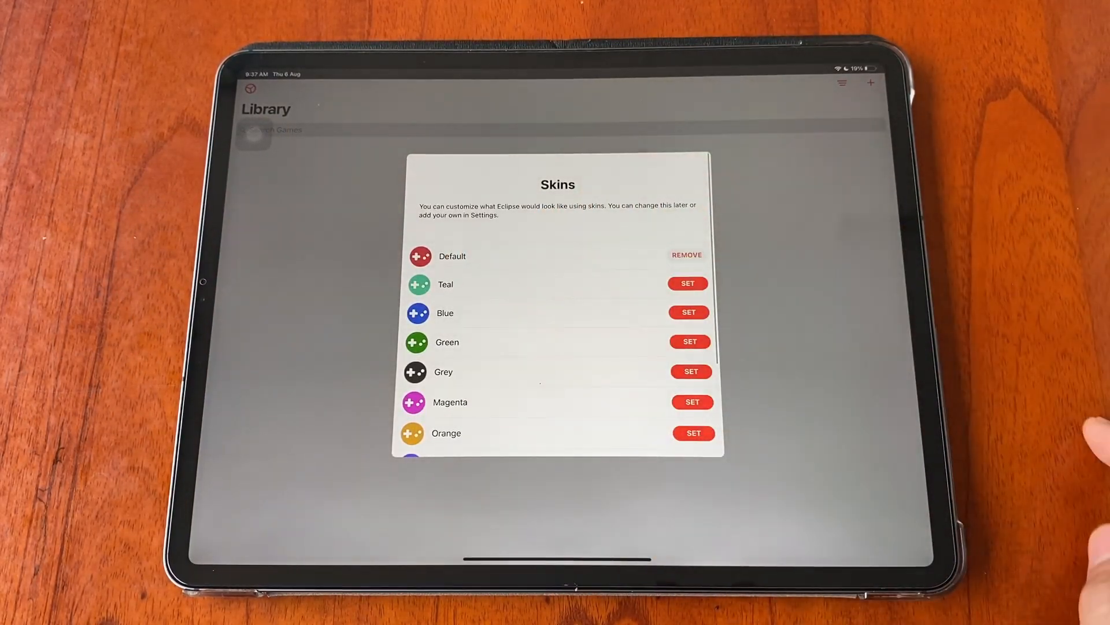
pyautogui.scroll(-3)
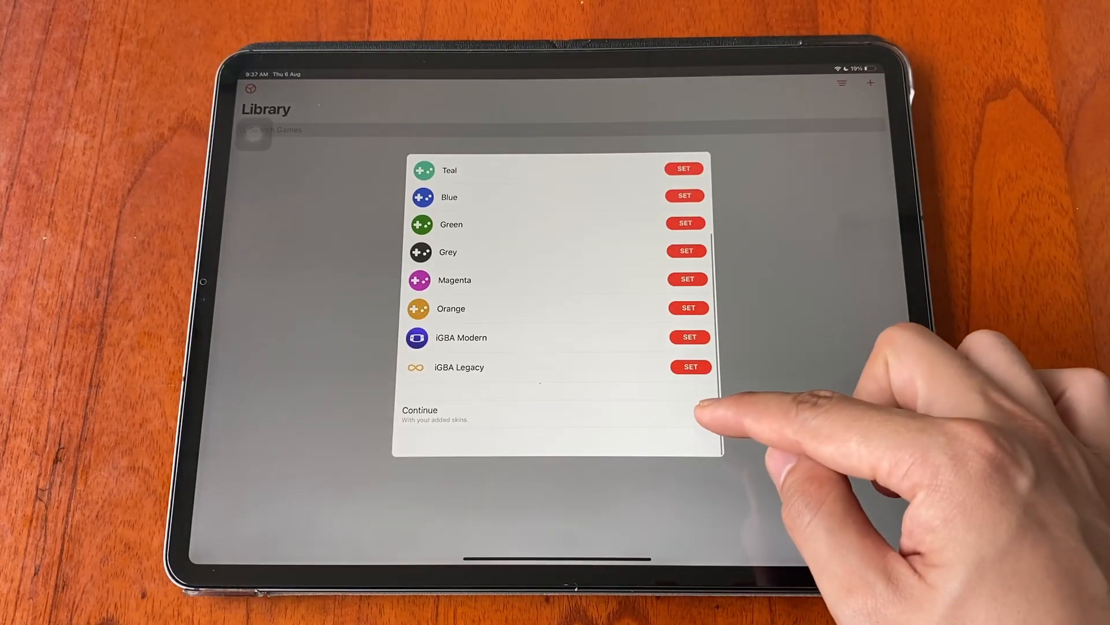
pyautogui.click(420, 414)
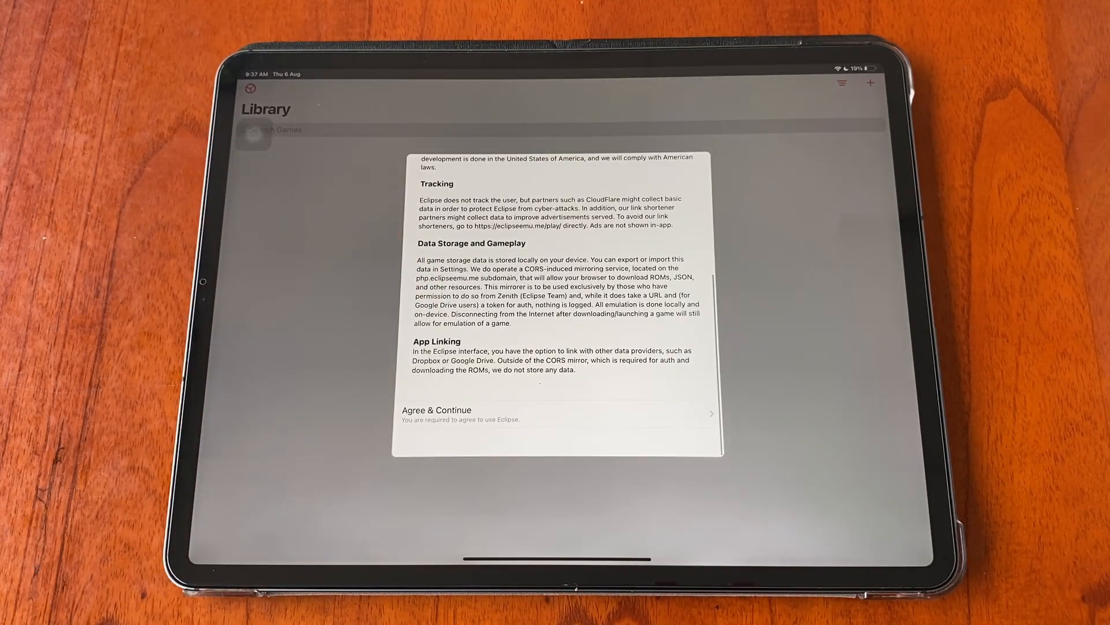
pyautogui.click(437, 410)
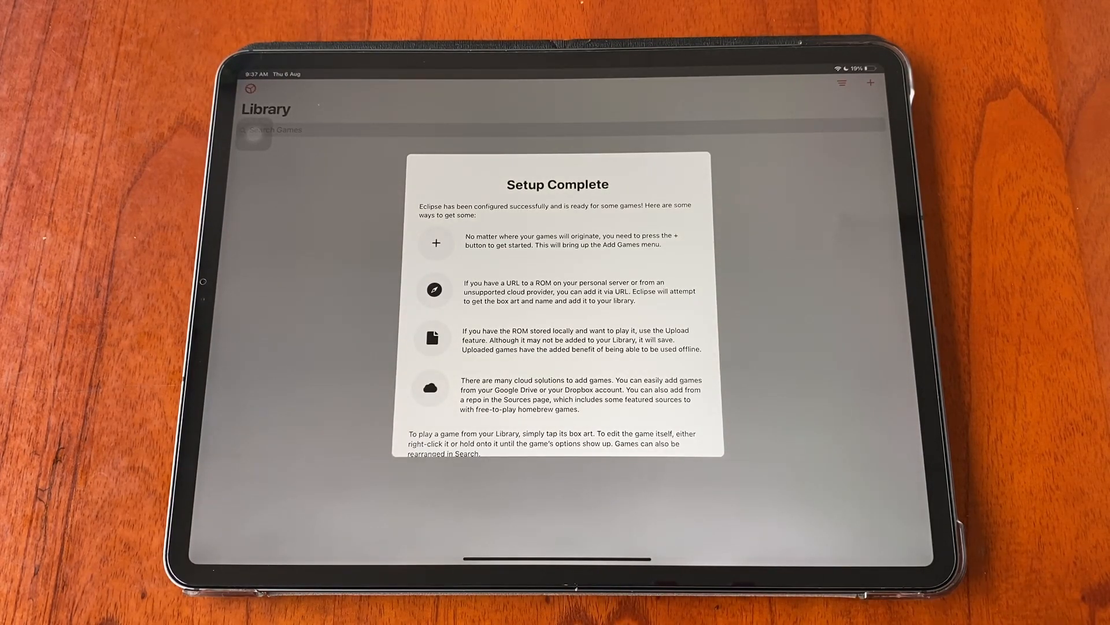
# - Review the Setup Complete sheet before returning to the Home Screen
pyautogui.scroll(-3)
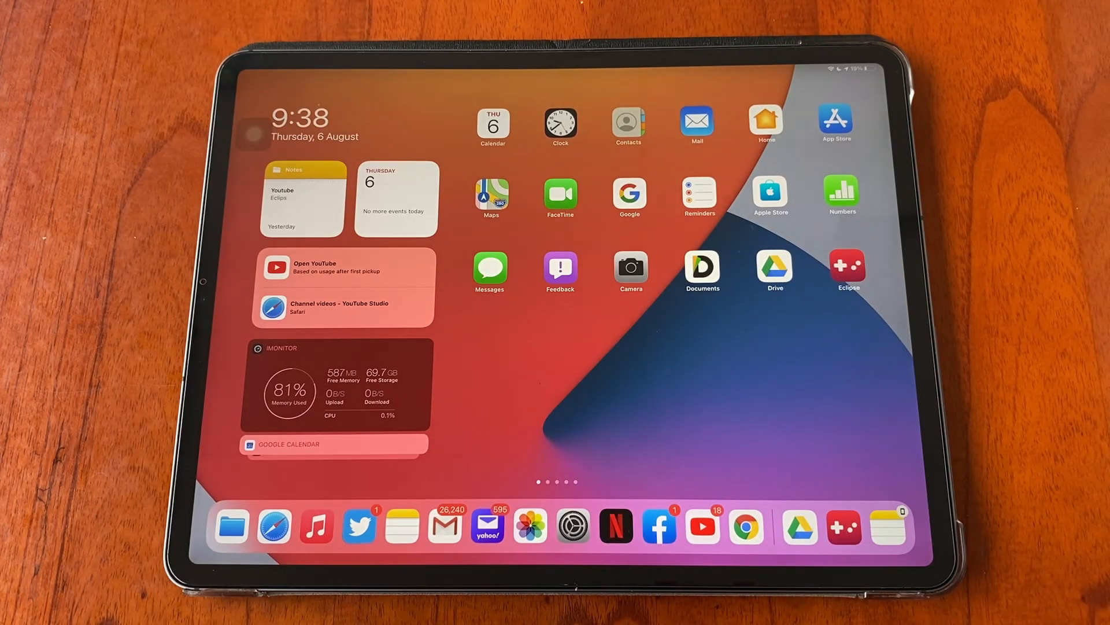
# - Download the Minish Cap GBA ROM zip from downloadroms.io and view it in Downloads
pyautogui.click(848, 269)
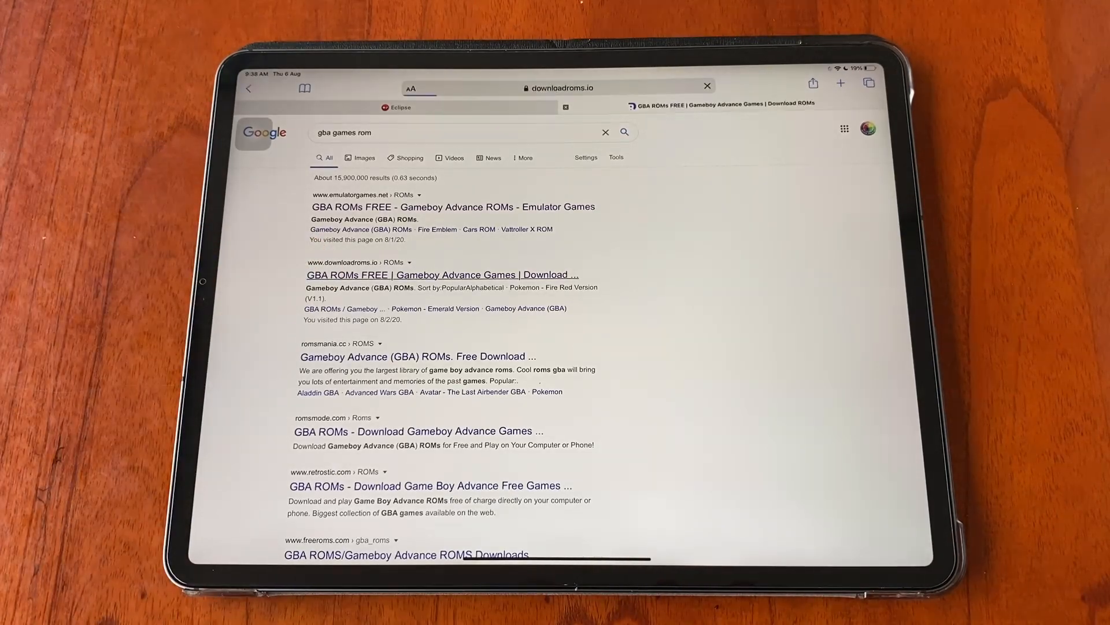
pyautogui.click(441, 276)
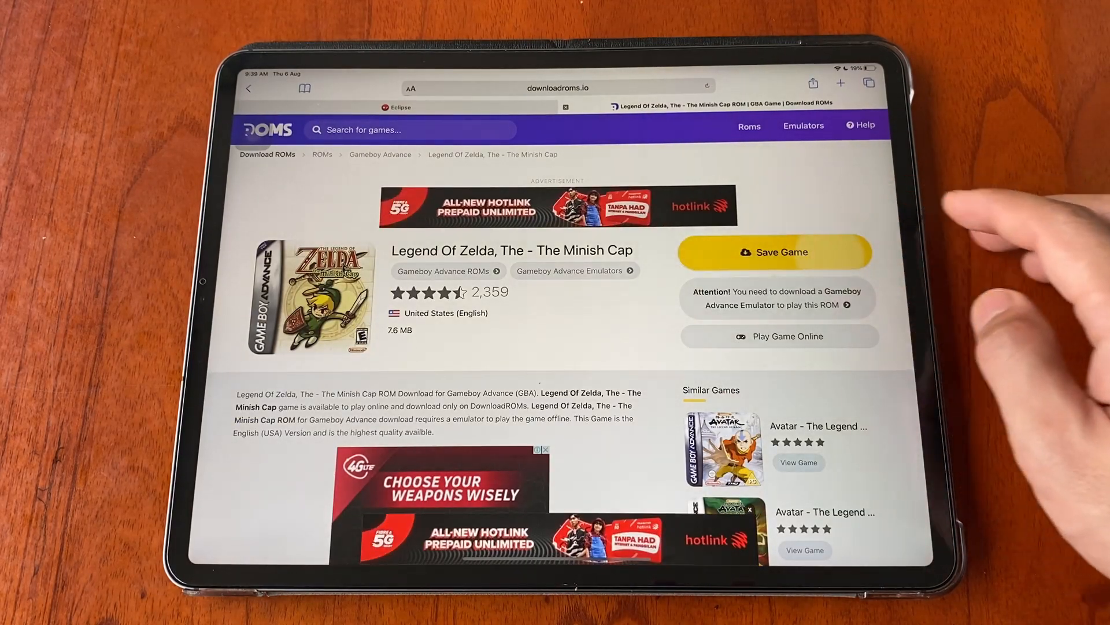
pyautogui.click(774, 252)
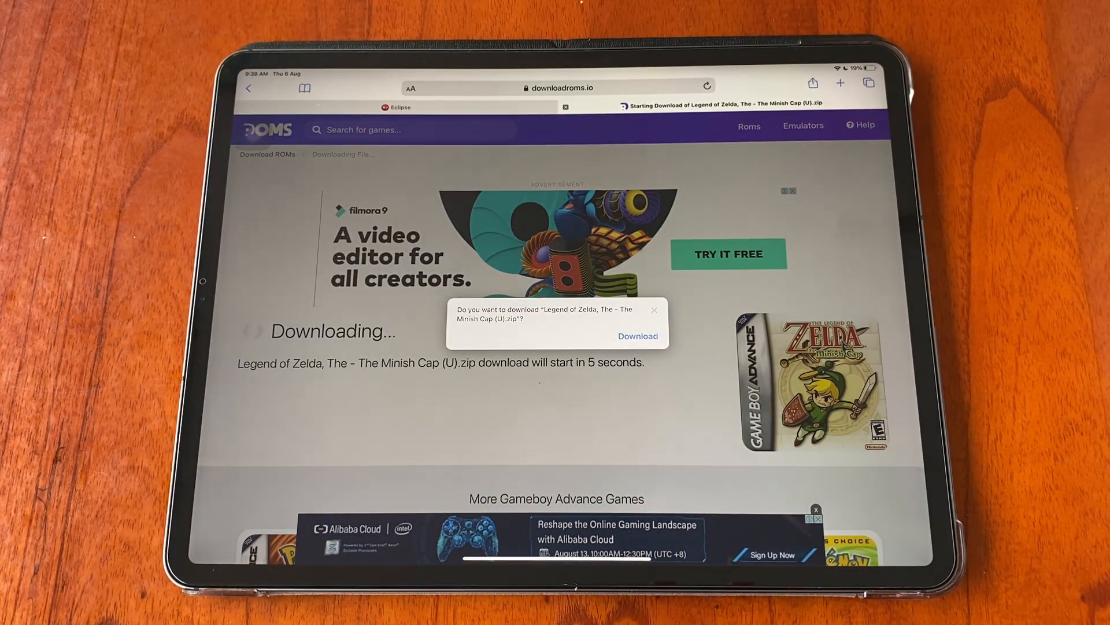
pyautogui.click(636, 335)
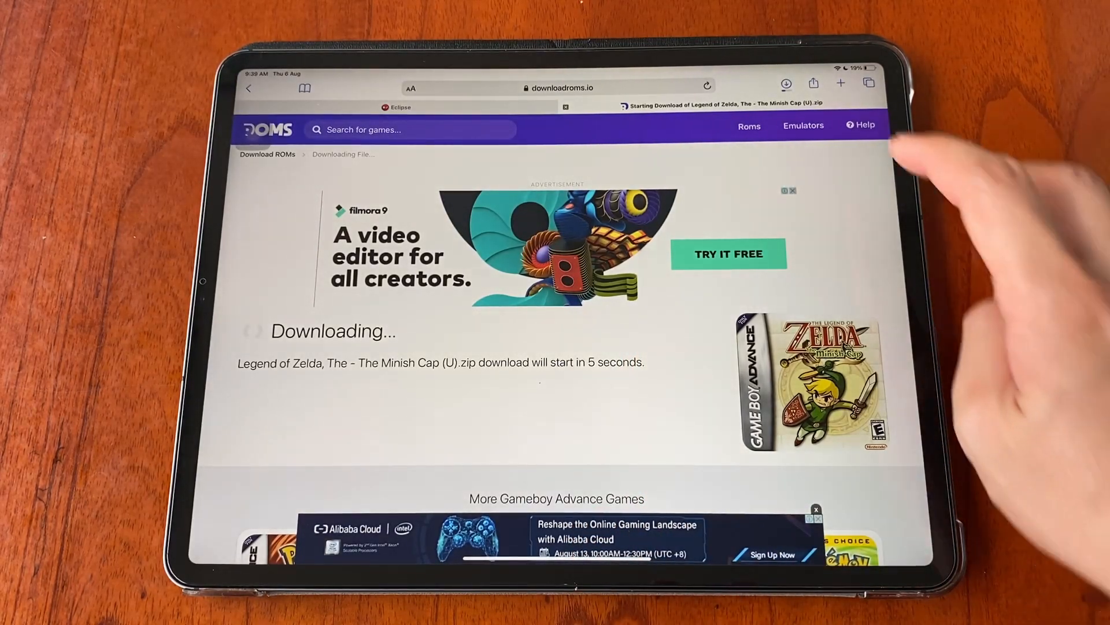
pyautogui.click(785, 84)
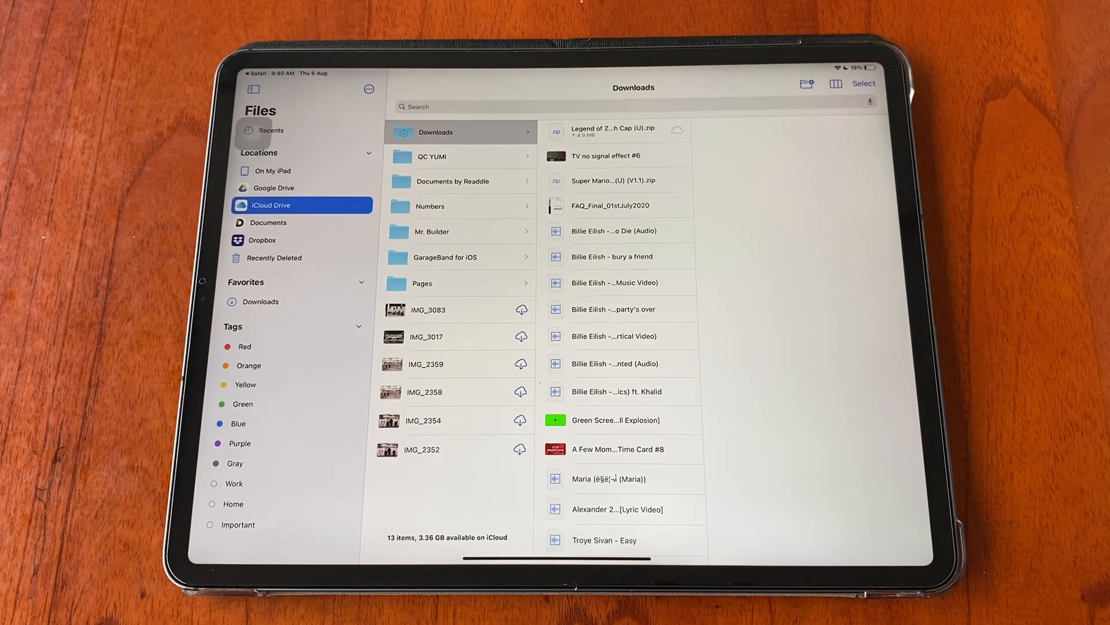
# - Share the Minish Cap .gba ROM from Downloads and upload it to Google Drive
pyautogui.scroll(-3)
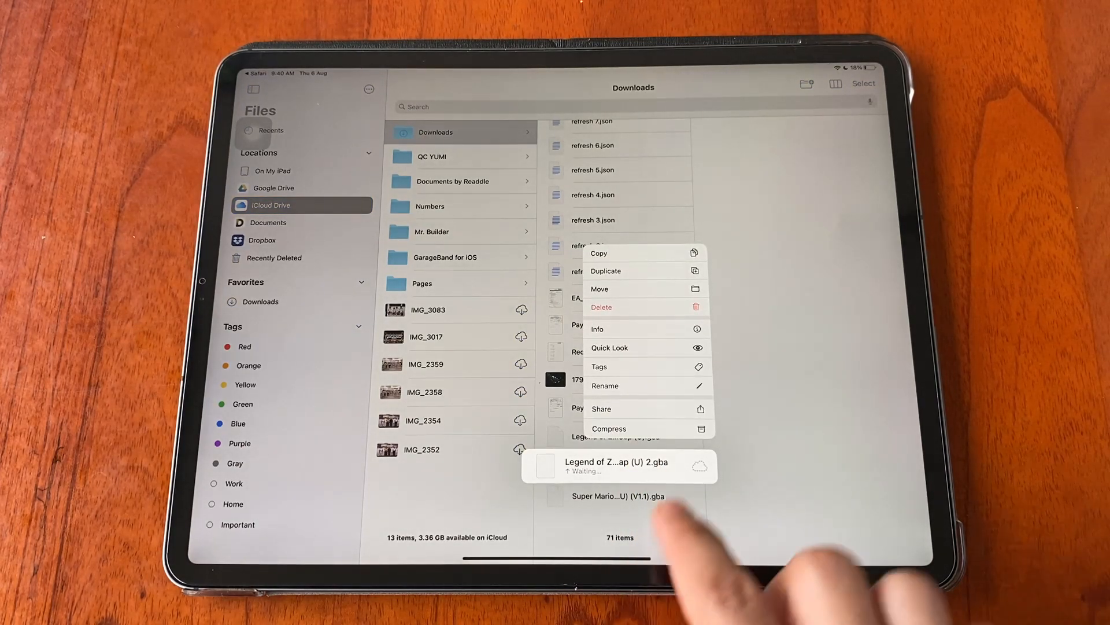
pyautogui.click(601, 408)
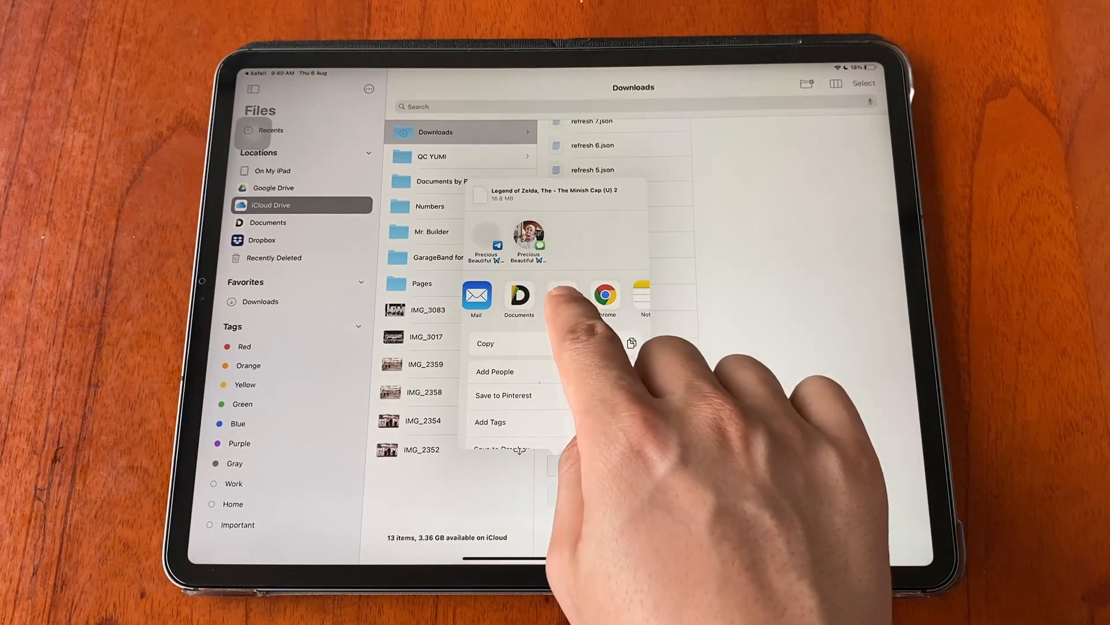
pyautogui.click(562, 295)
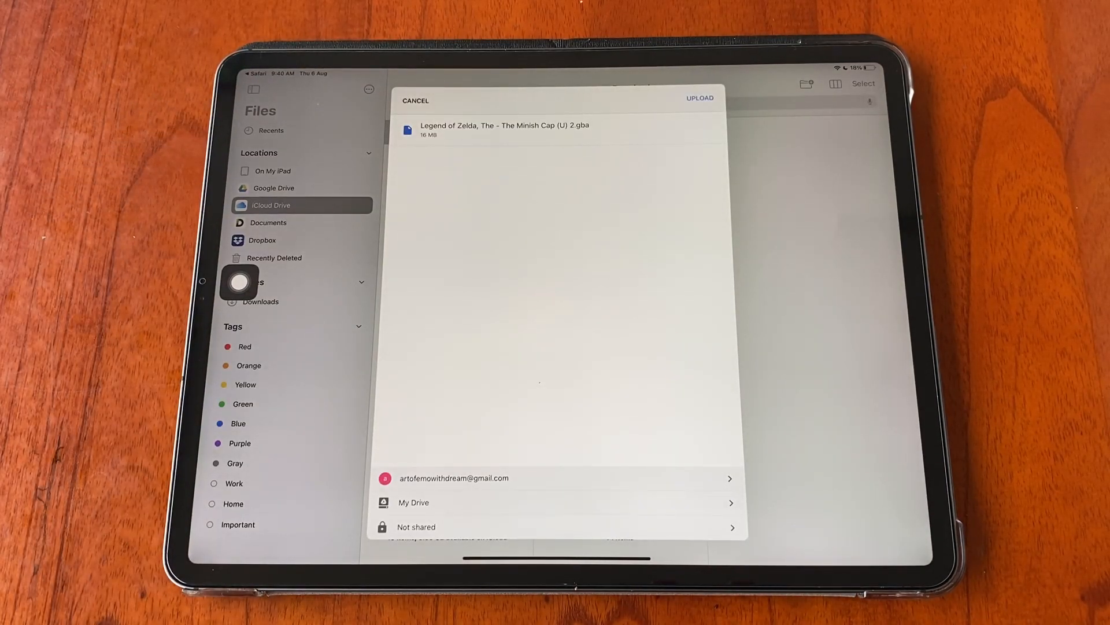
pyautogui.click(699, 97)
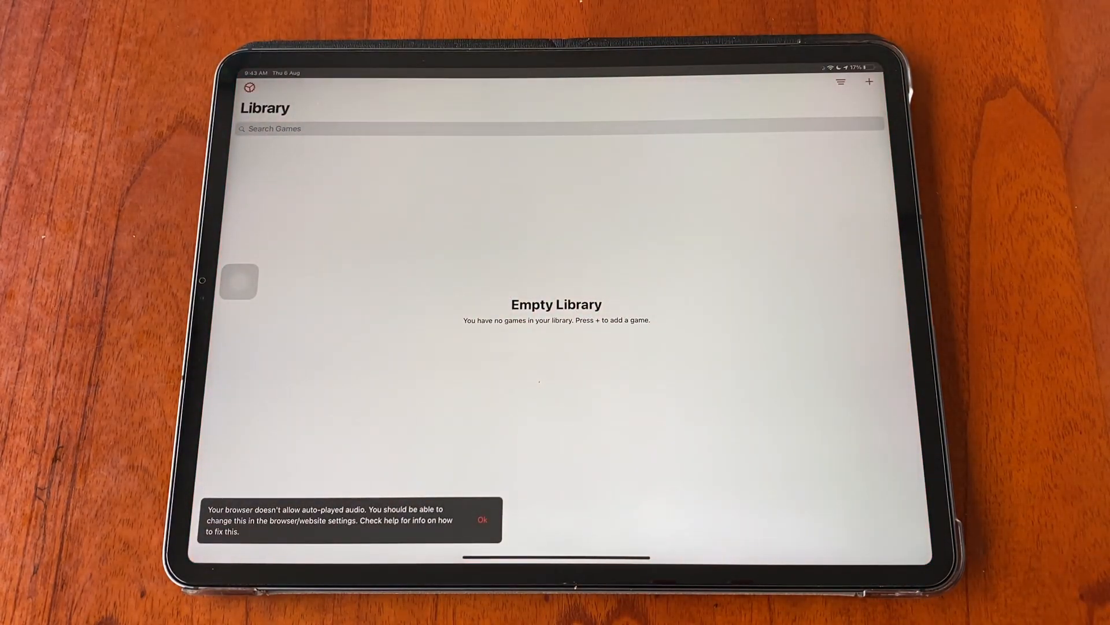
# - Sign in to Google Drive from Eclipse and choose to add a game from Drive
pyautogui.click(868, 81)
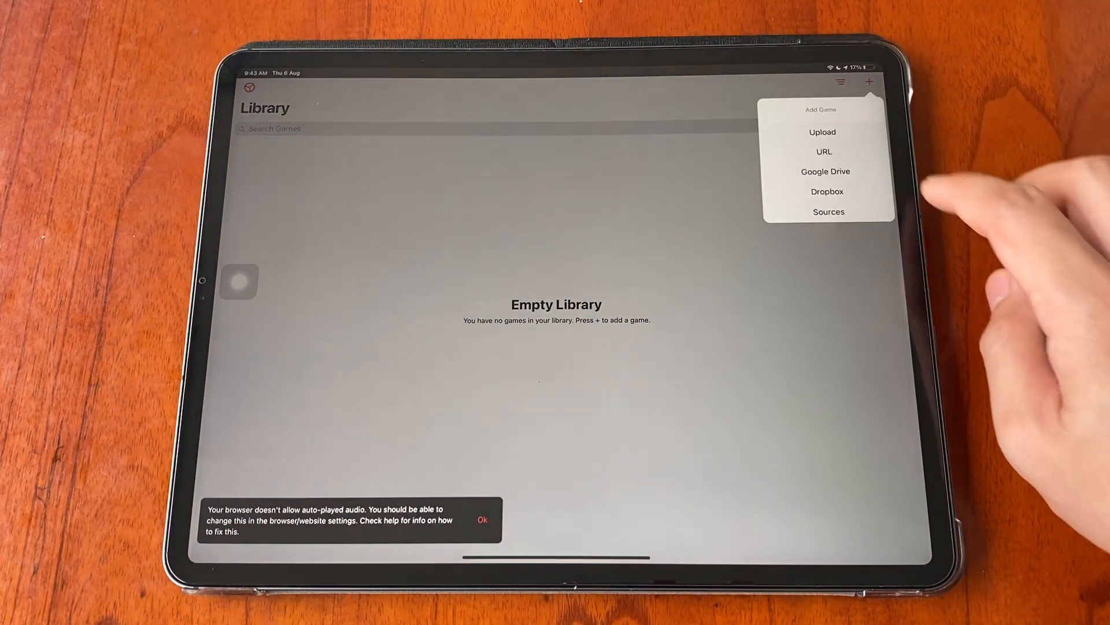
pyautogui.click(825, 171)
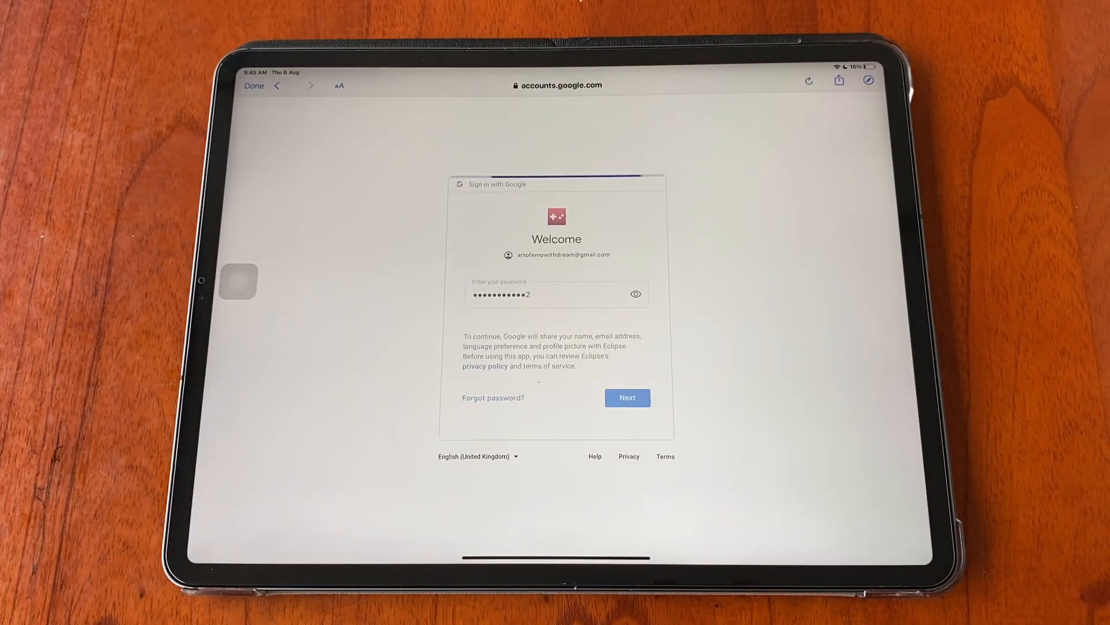
pyautogui.click(626, 396)
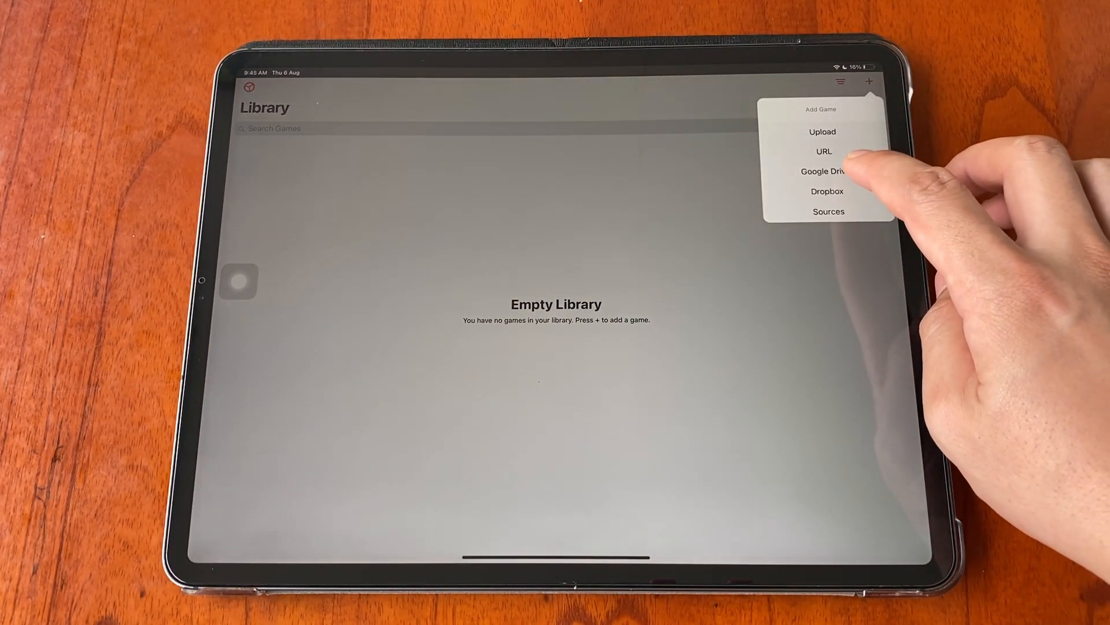
pyautogui.click(822, 132)
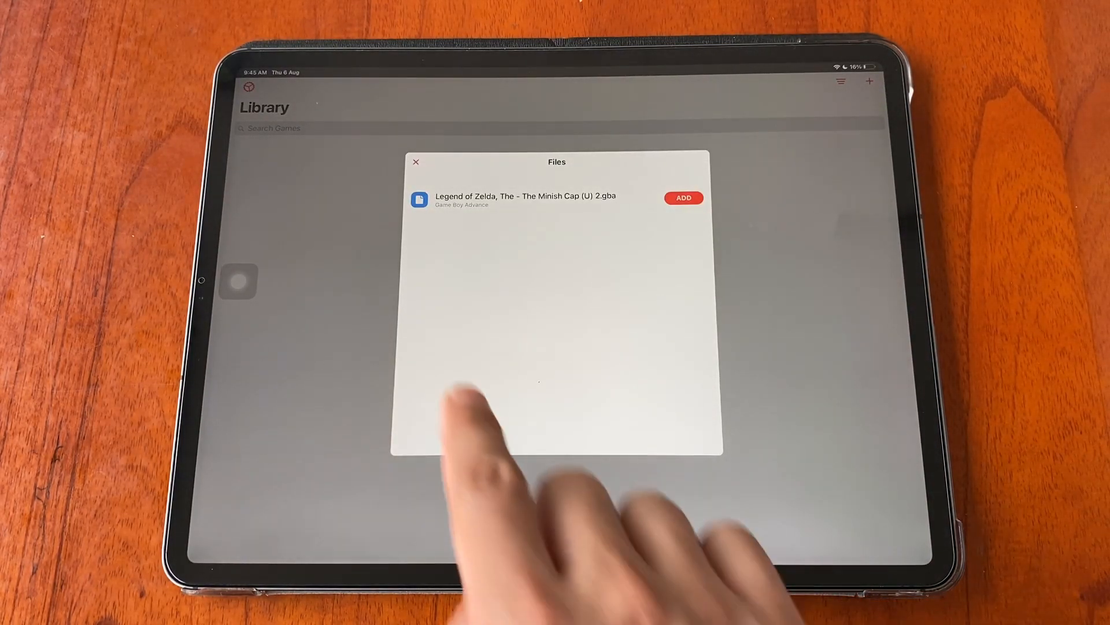
pyautogui.moveTo(496, 424)
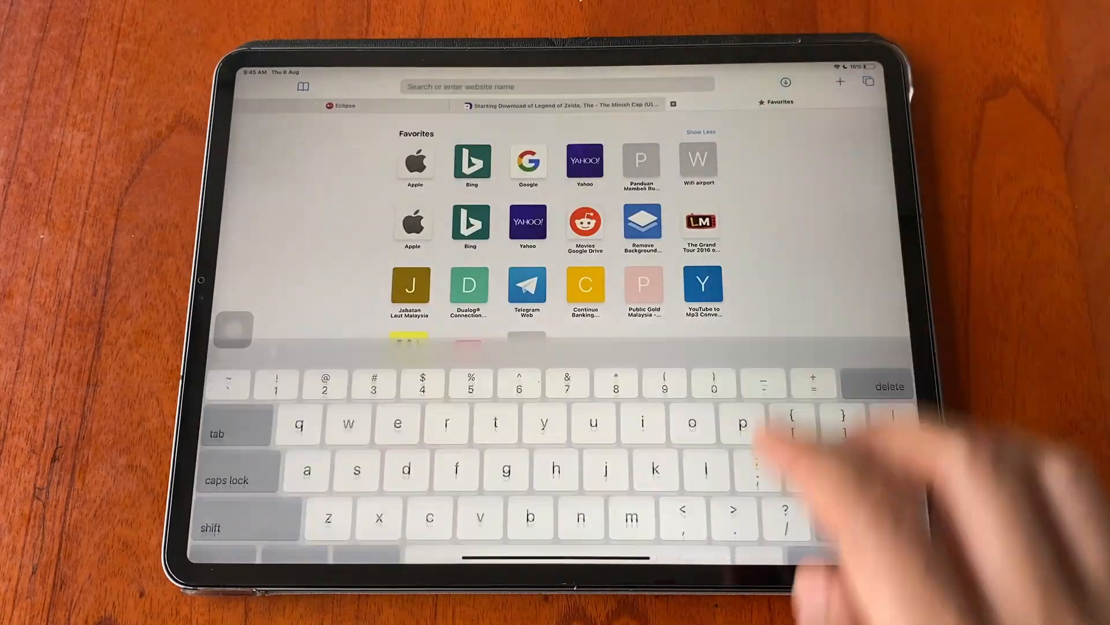
# - Search Google for 'gba zelda minish cap' and view the box art image result
pyautogui.write('gba zelda mi')
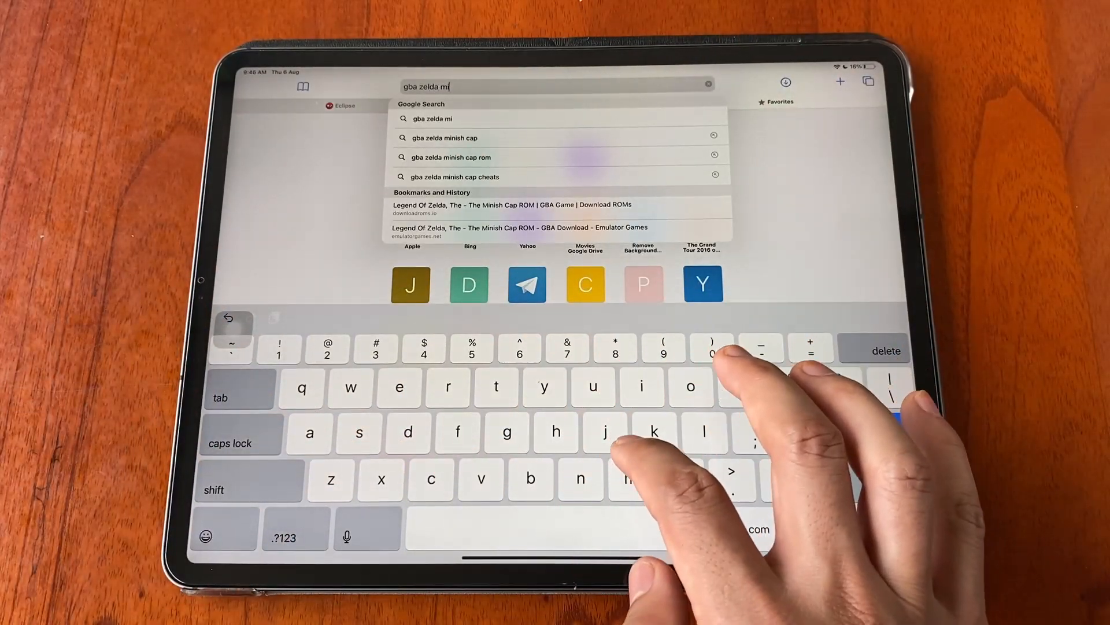
pyautogui.click(453, 138)
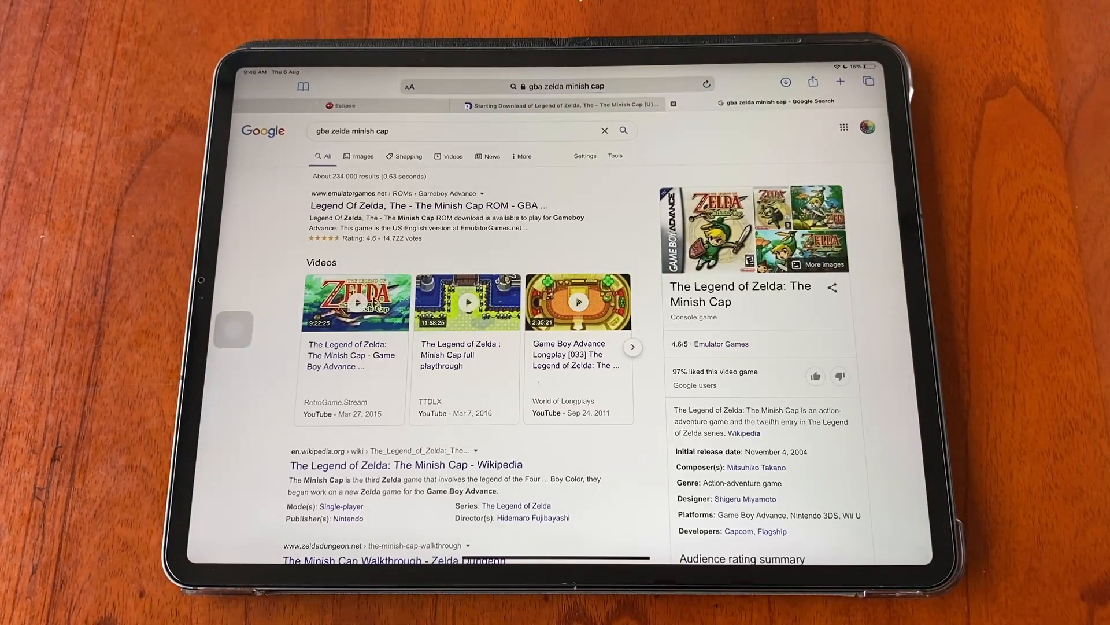
pyautogui.click(357, 150)
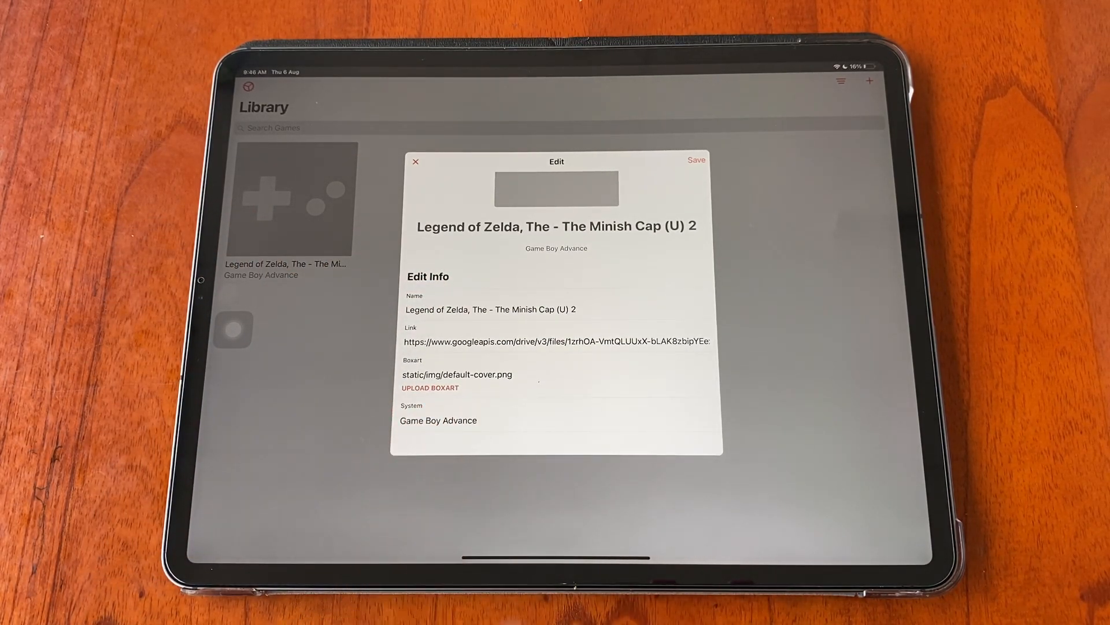
# - Upload the Zelda box art as the Minish Cap cover and return to the library
pyautogui.click(430, 388)
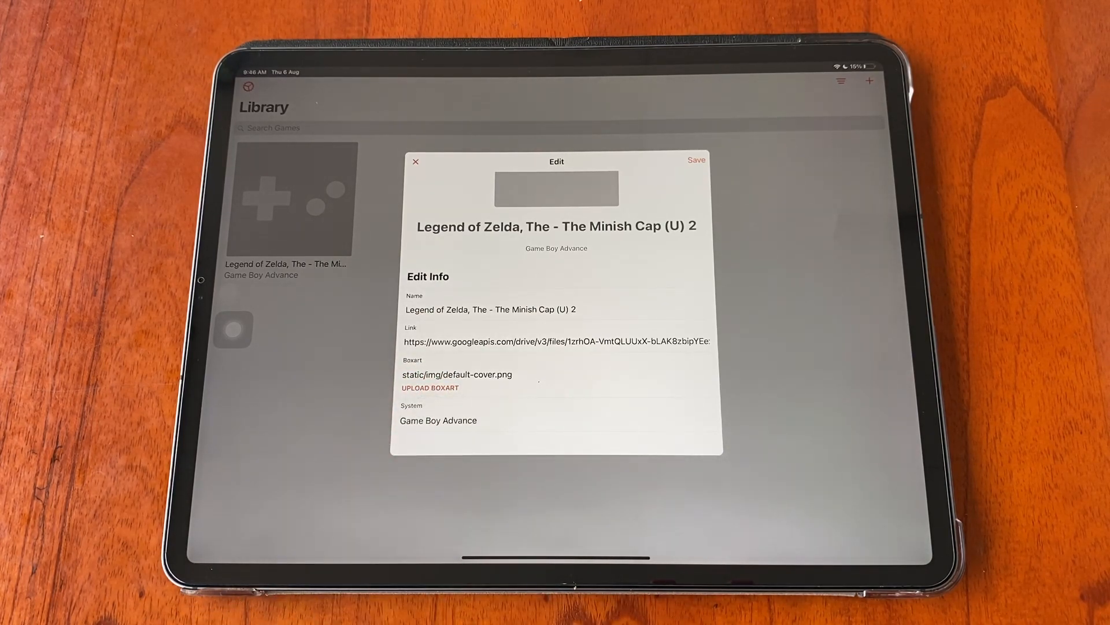
pyautogui.click(431, 388)
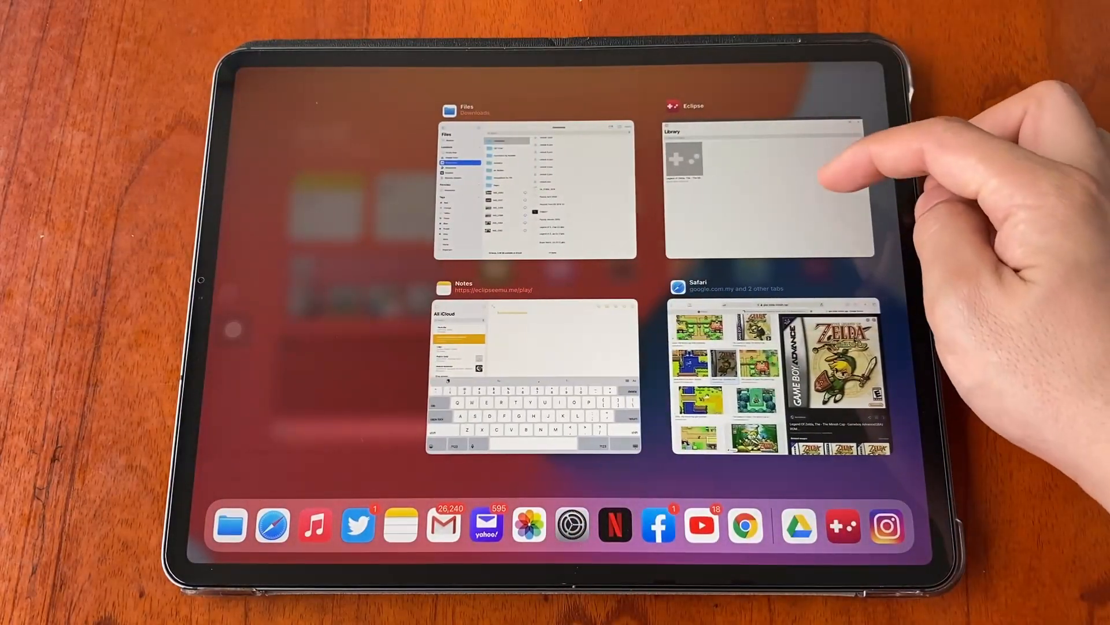
pyautogui.click(763, 186)
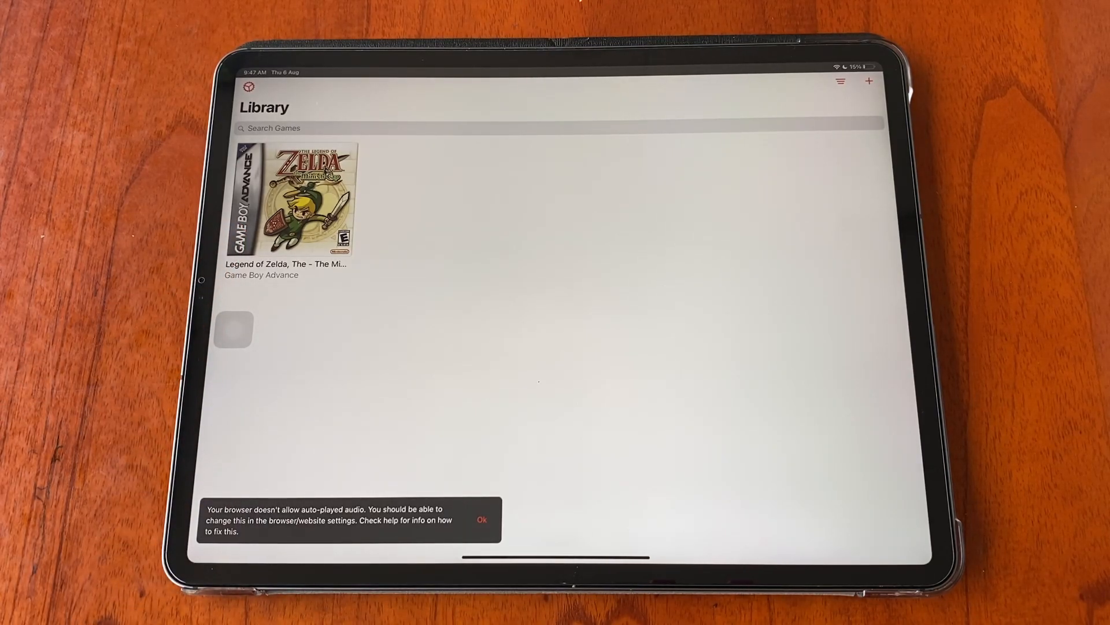
# - Dismiss the audio notice and start The Minish Cap from its library cover
pyautogui.click(482, 519)
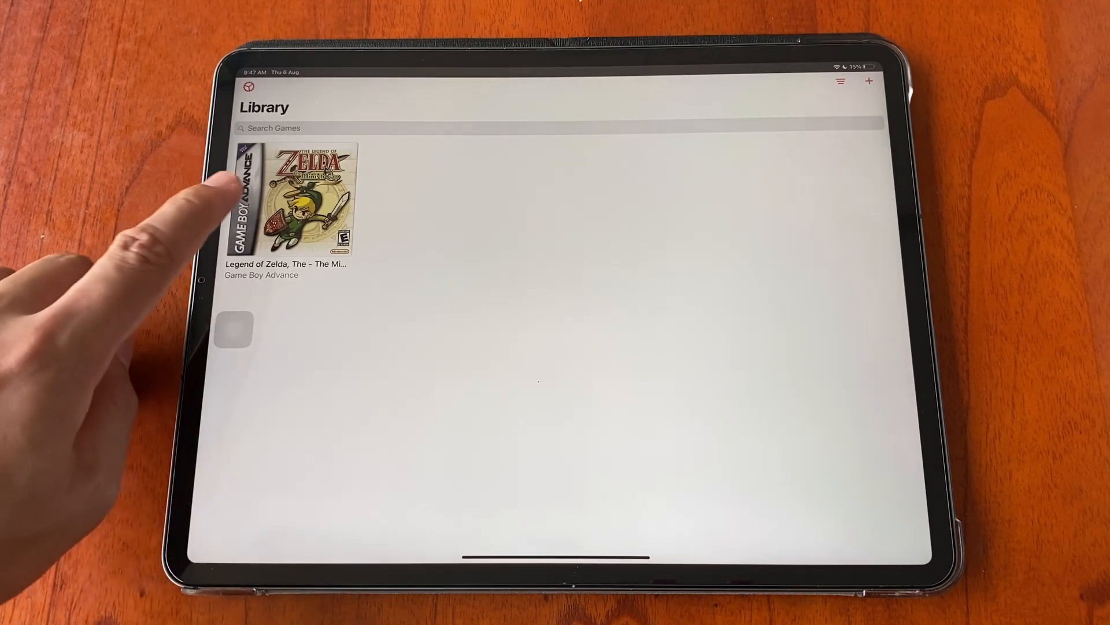
pyautogui.click(307, 206)
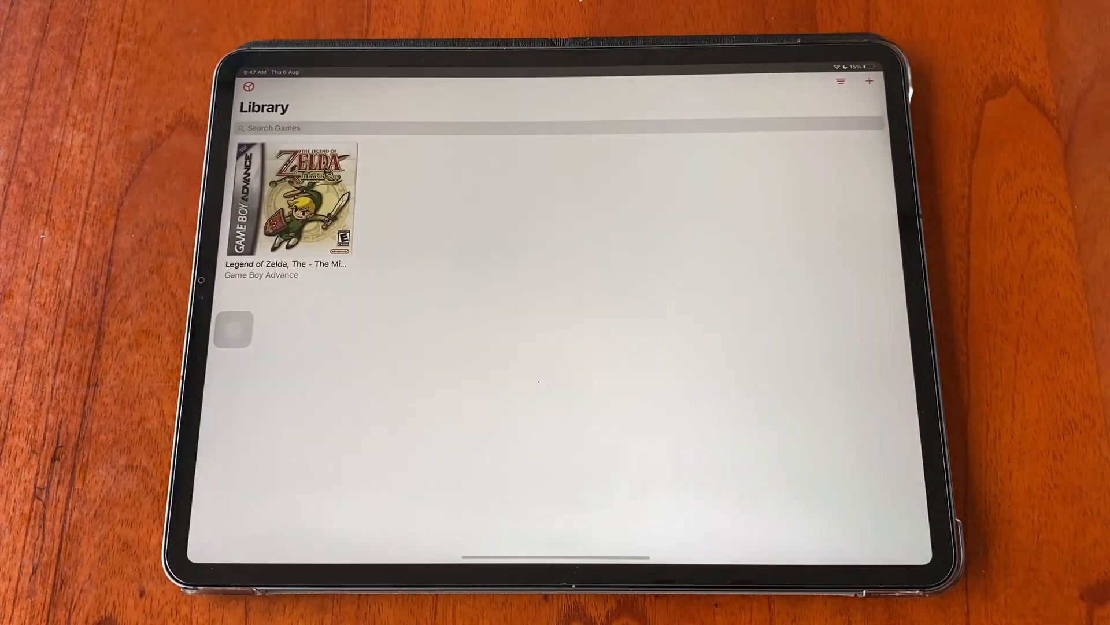
pyautogui.click(869, 81)
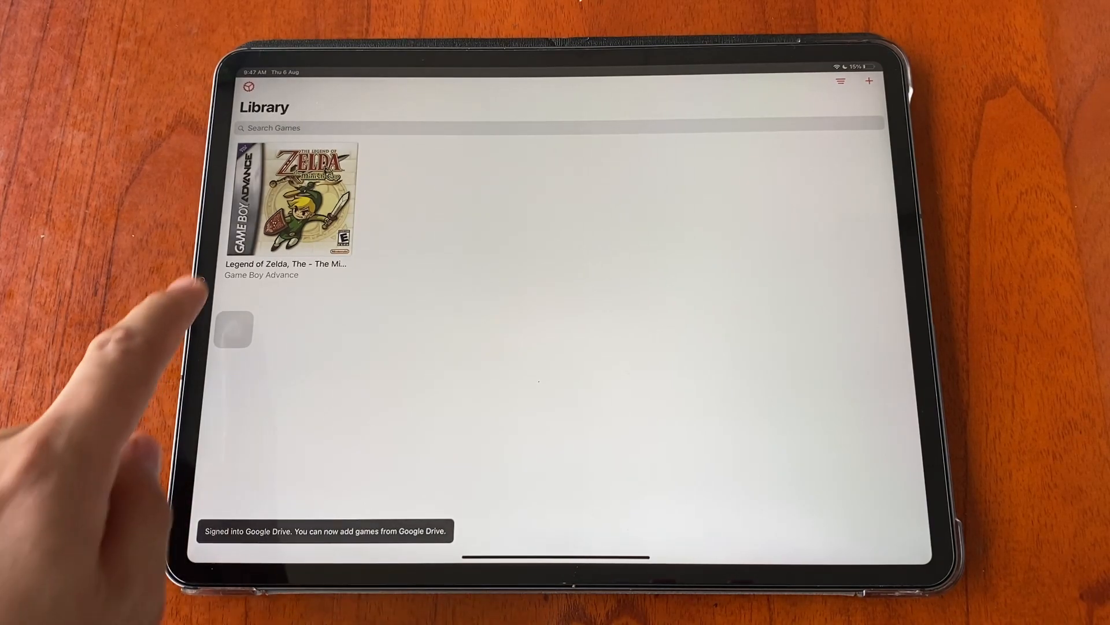
pyautogui.click(296, 197)
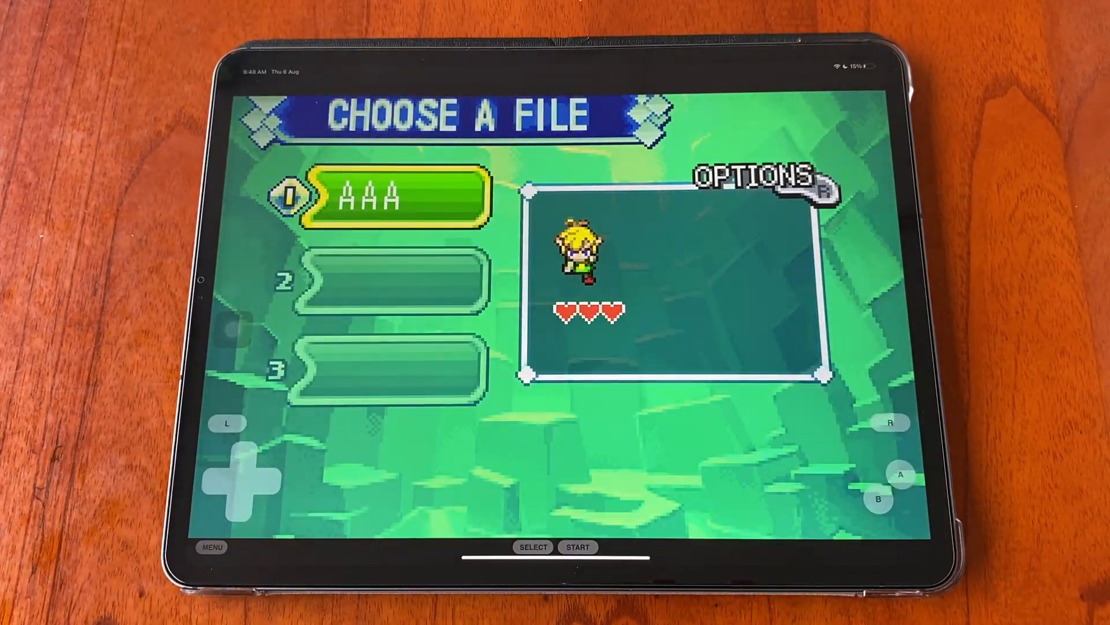
# - Set the emulation speed from the game menu's Fast Forward option
pyautogui.click(211, 547)
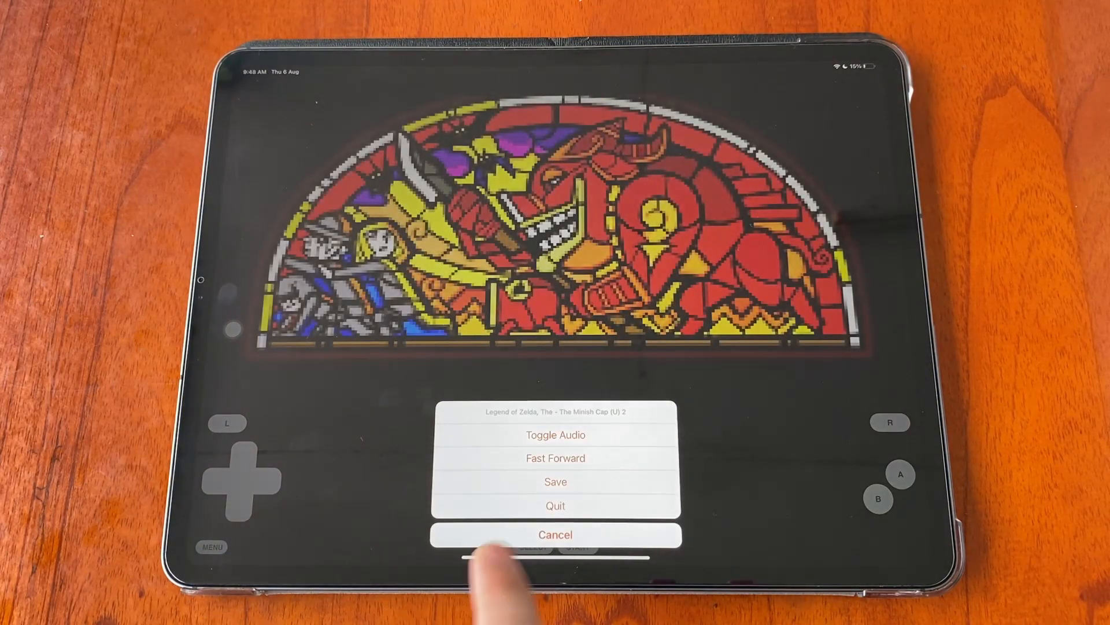
pyautogui.click(555, 458)
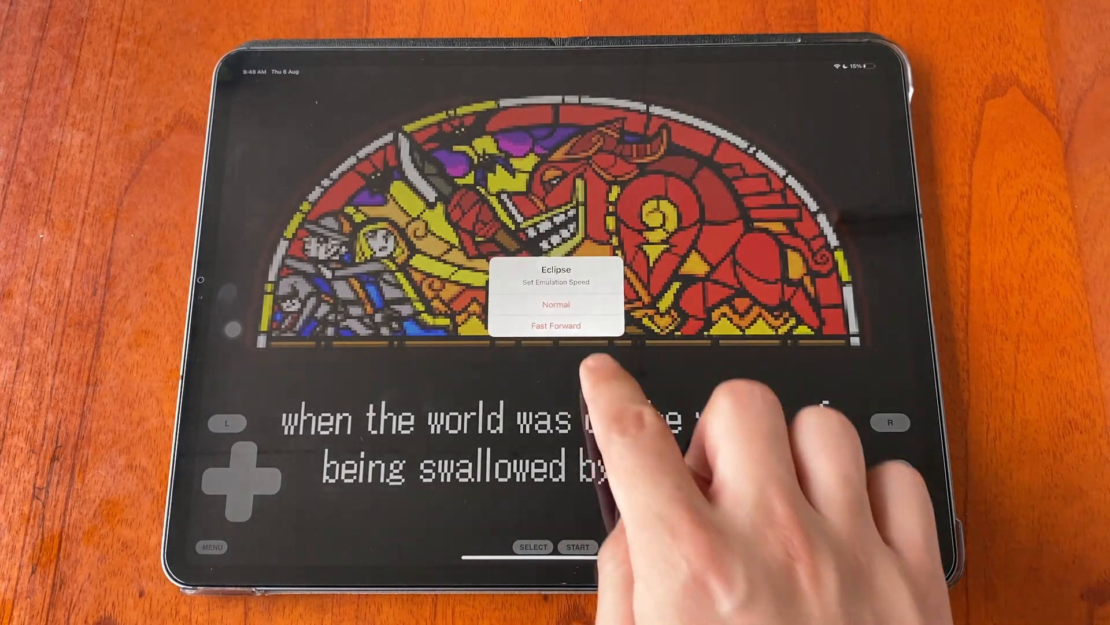
pyautogui.click(556, 304)
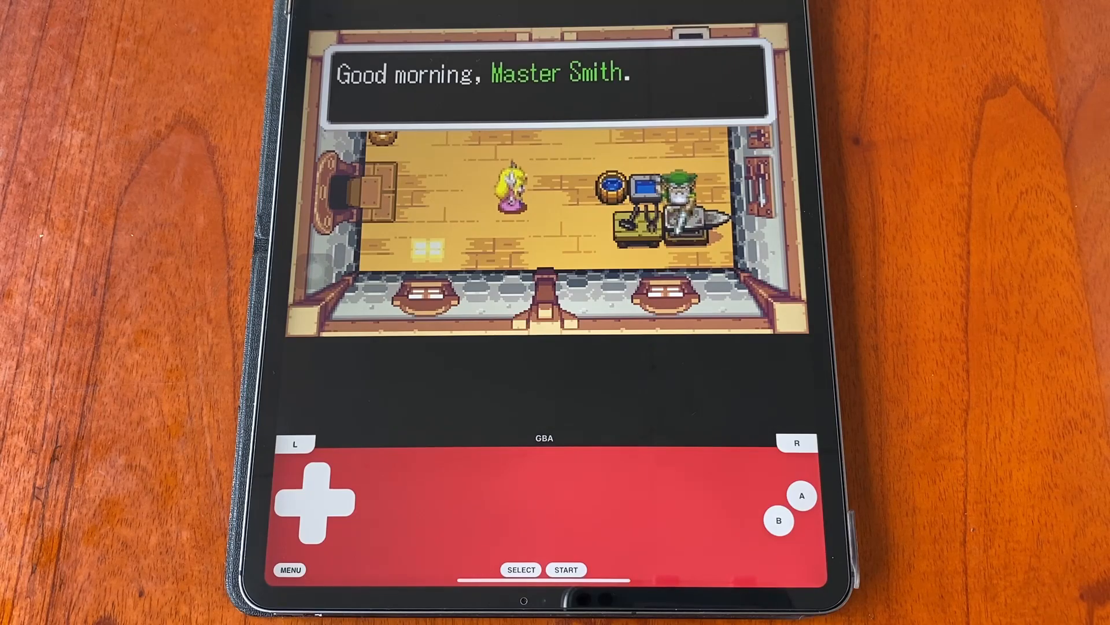
# - Advance the opening smithy dialogue with the A button
pyautogui.click(800, 497)
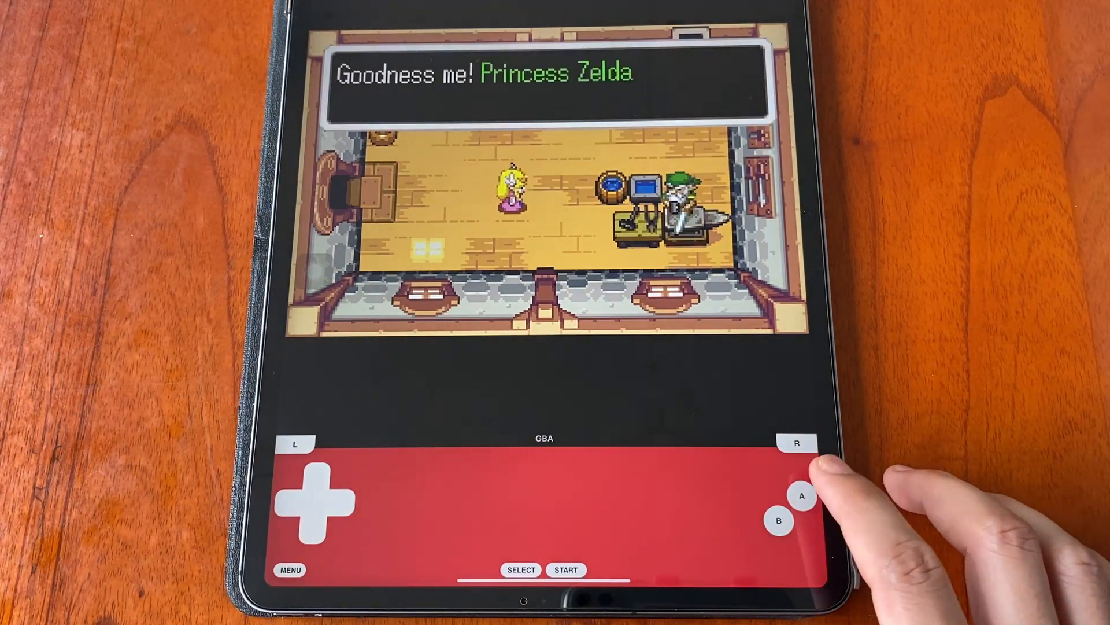
pyautogui.click(801, 496)
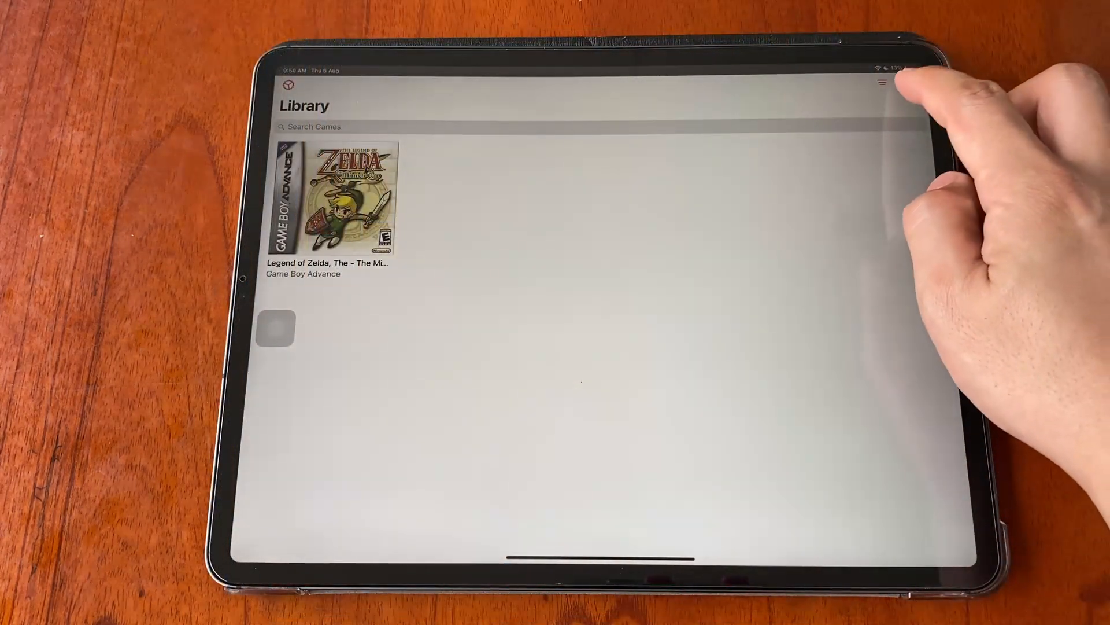
# - Add the Legend of Zelda .gba ROM from the iCloud Drive Downloads folder to the library
pyautogui.click(910, 83)
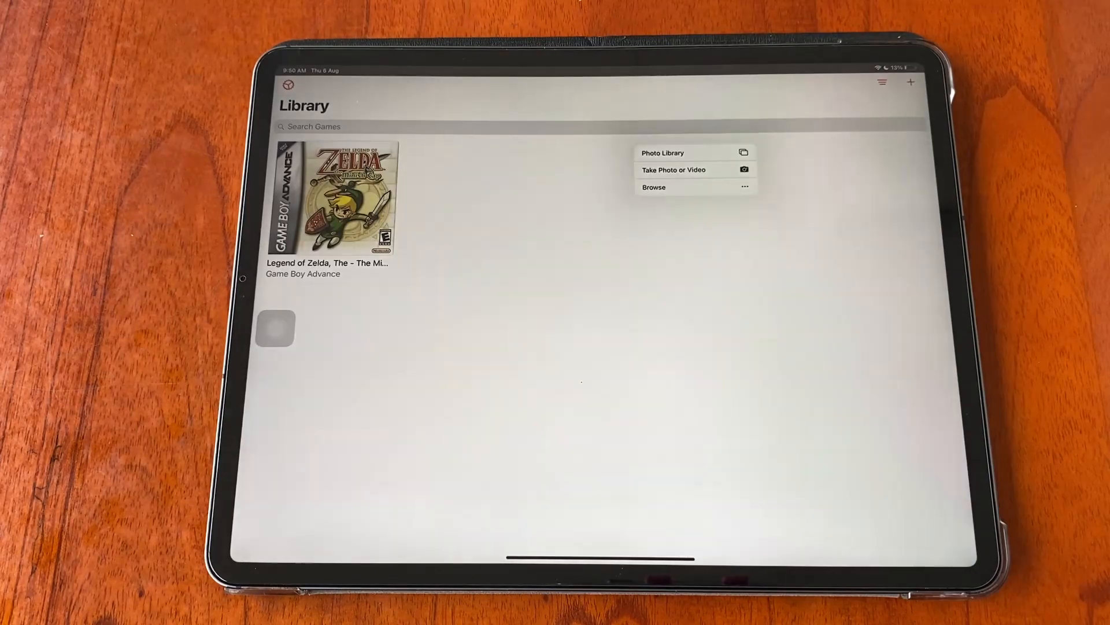
pyautogui.click(653, 188)
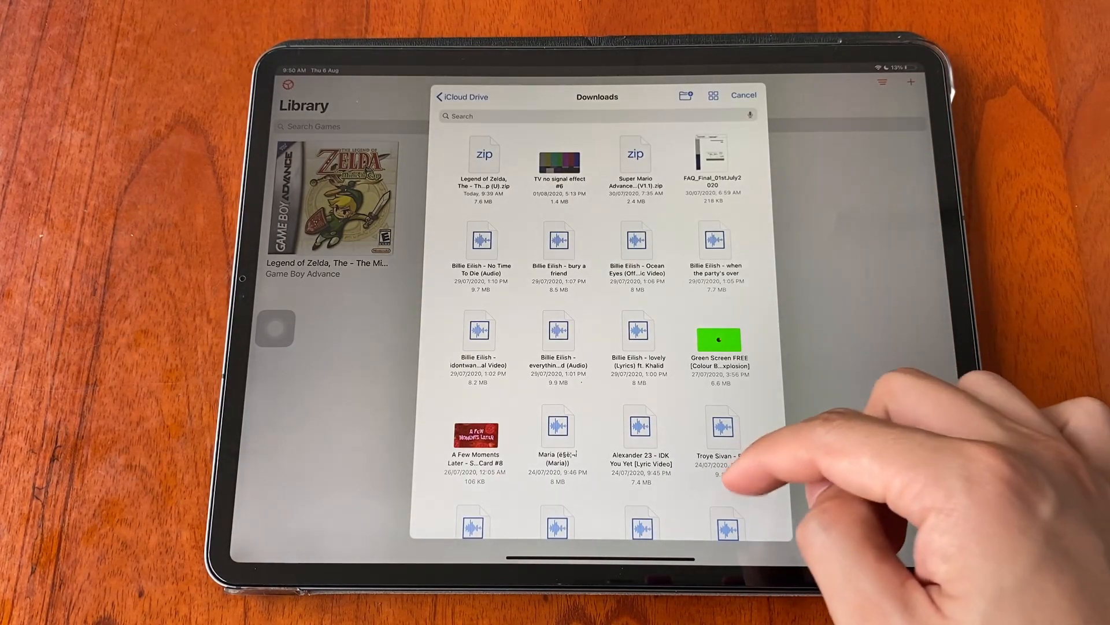
pyautogui.scroll(-3)
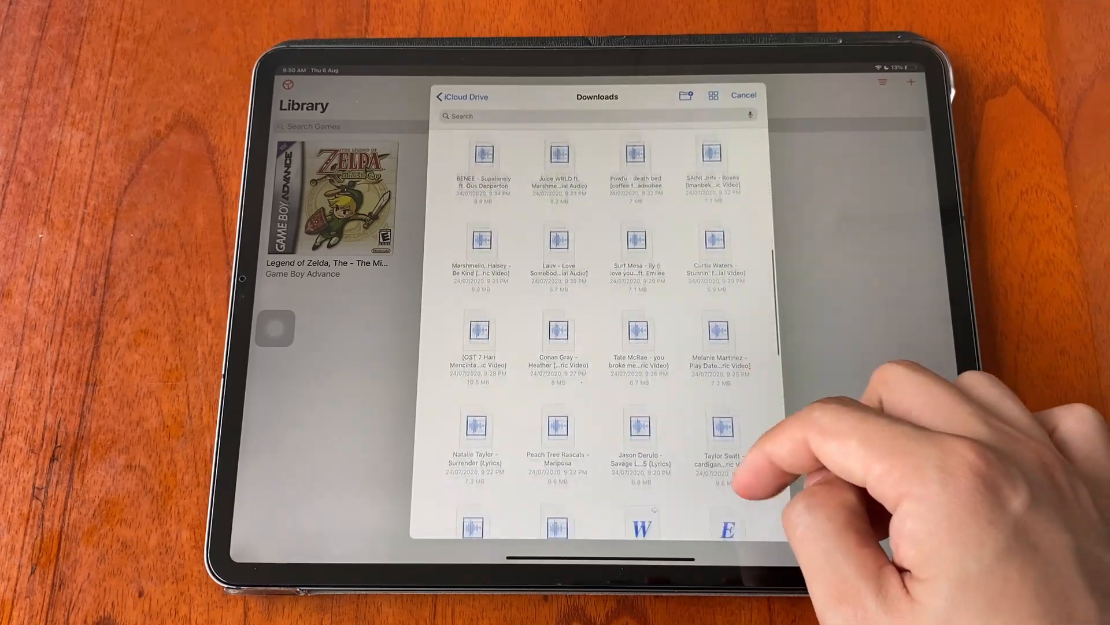
pyautogui.scroll(-3)
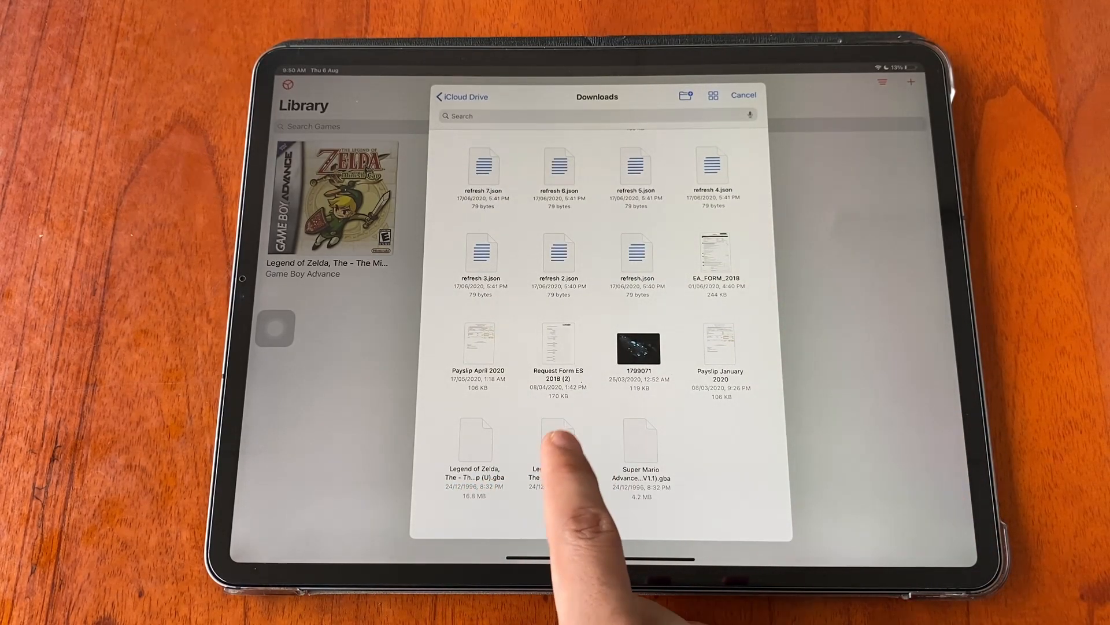
pyautogui.click(542, 439)
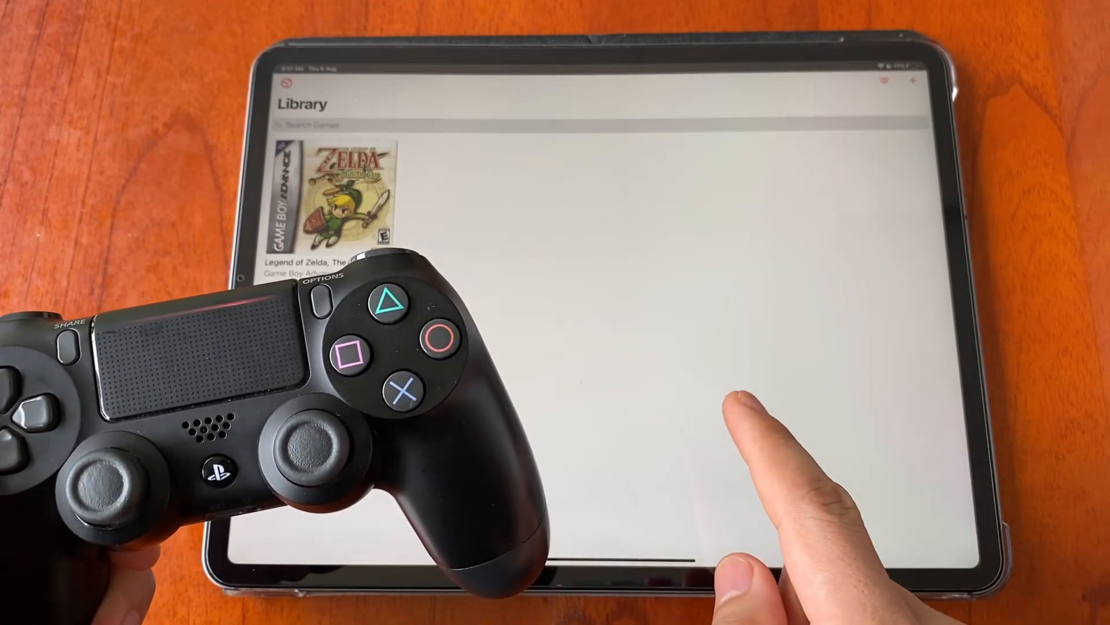
# - Review the DUALSHOCK 4 Wireless Controller button mapping under Controls in Settings
pyautogui.click(913, 81)
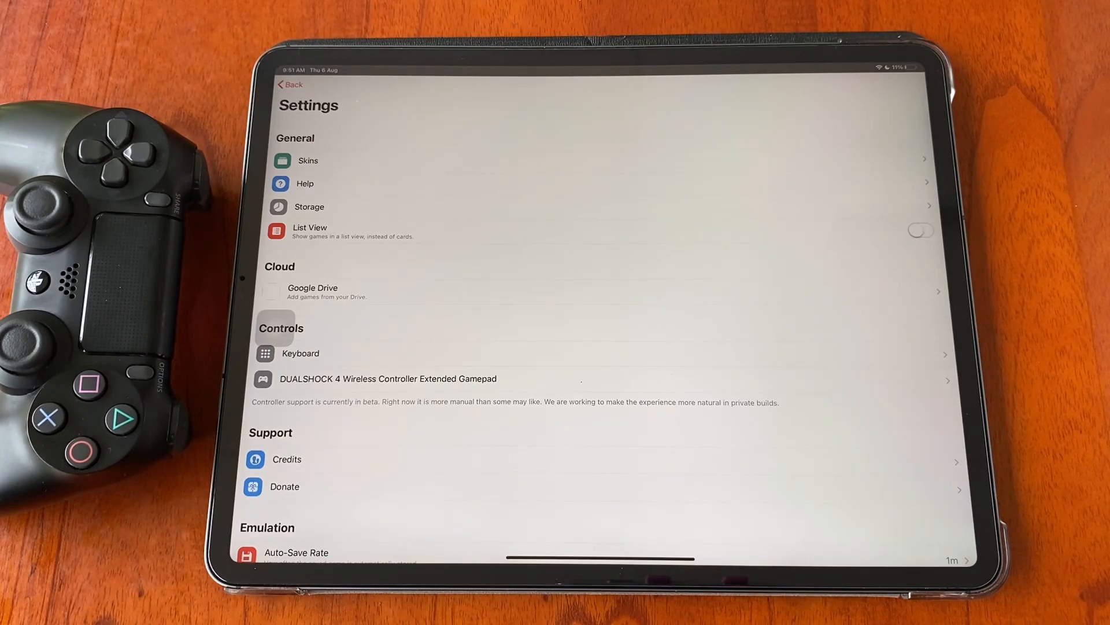
pyautogui.scroll(3)
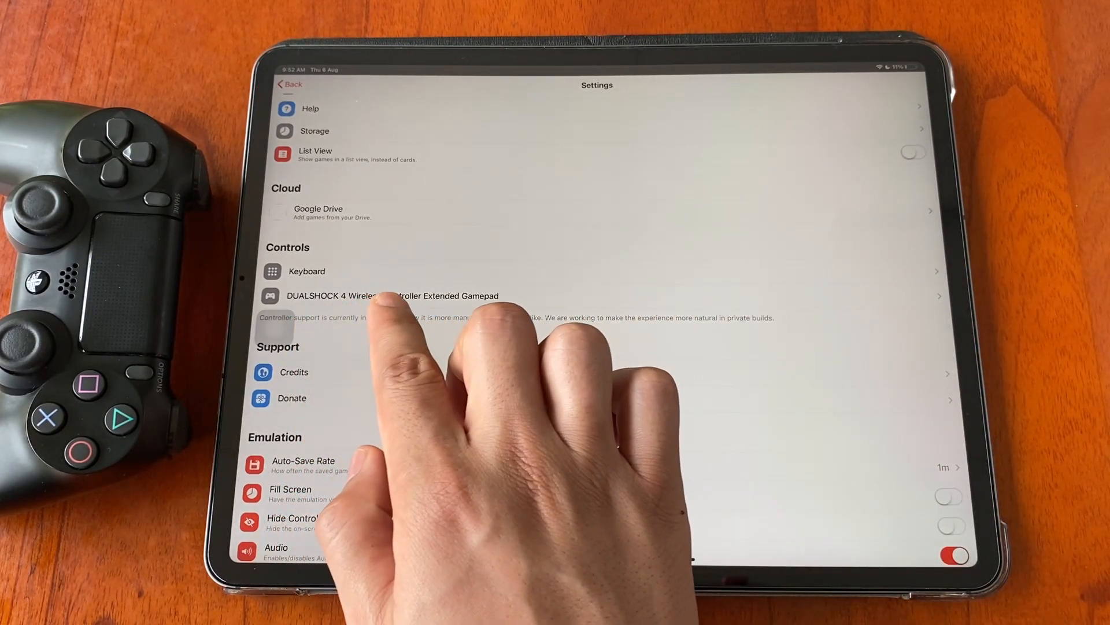
pyautogui.click(393, 295)
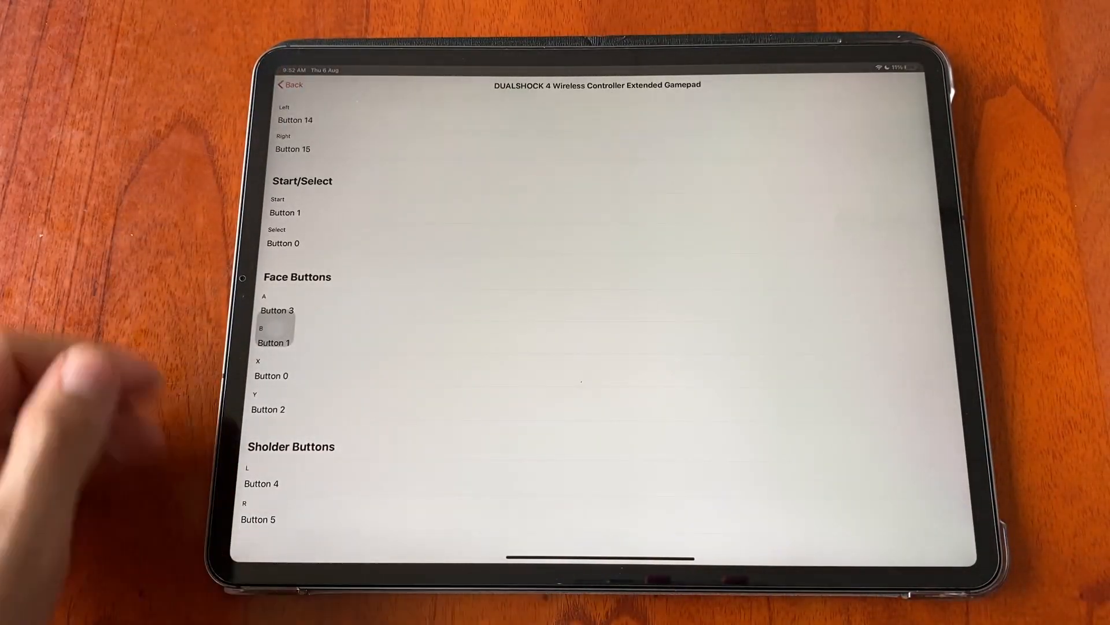
pyautogui.click(289, 85)
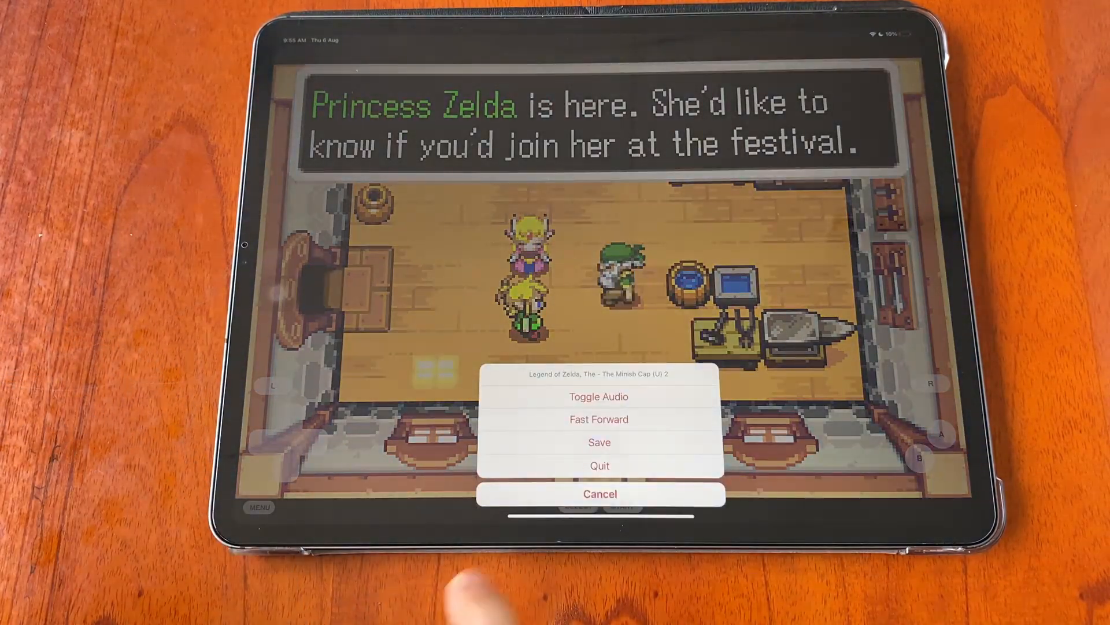
# - Quit Minish Cap from the game menu back to the Library
pyautogui.click(599, 465)
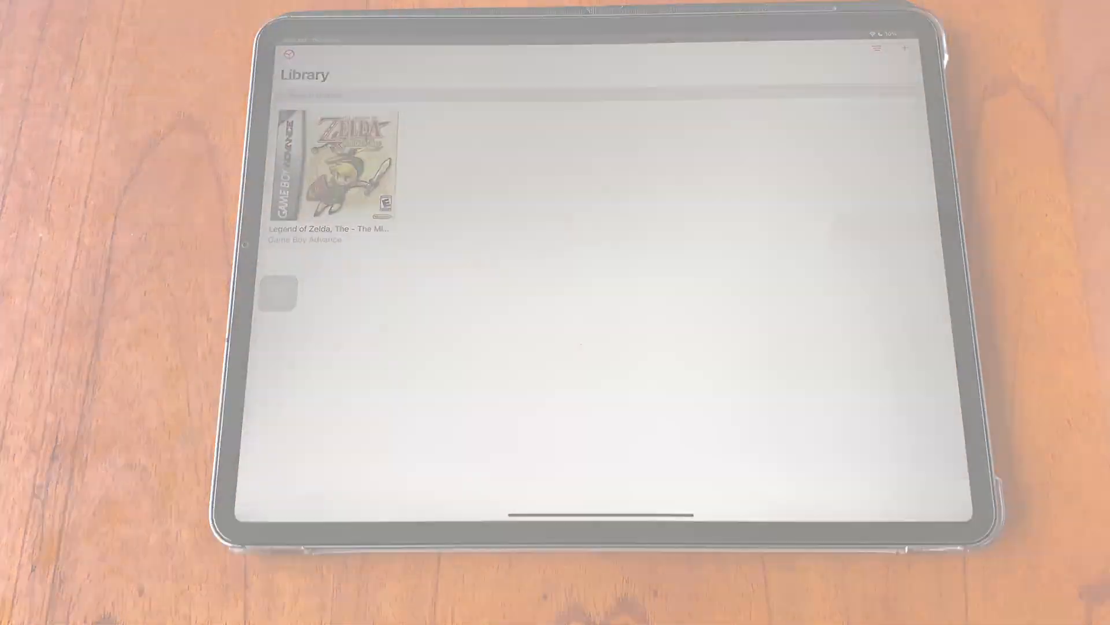